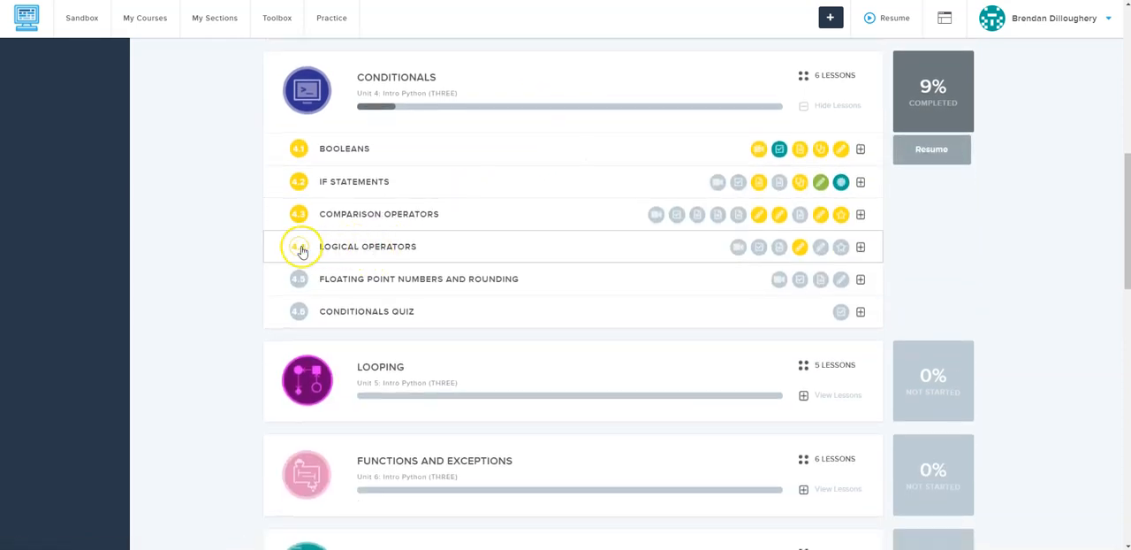
{"action": "mouse_move", "coordinate": [657, 248]}
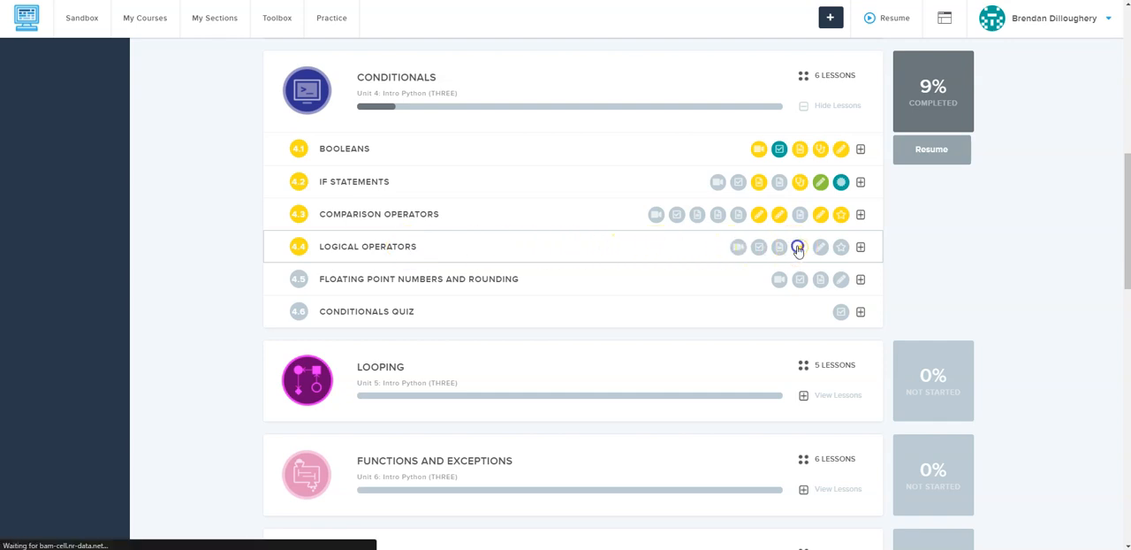
Open Exercise 4.4.4, Administrators, Teachers, and Students, from the Logical Operators lesson.
{"action": "left_click", "coordinate": [799, 247]}
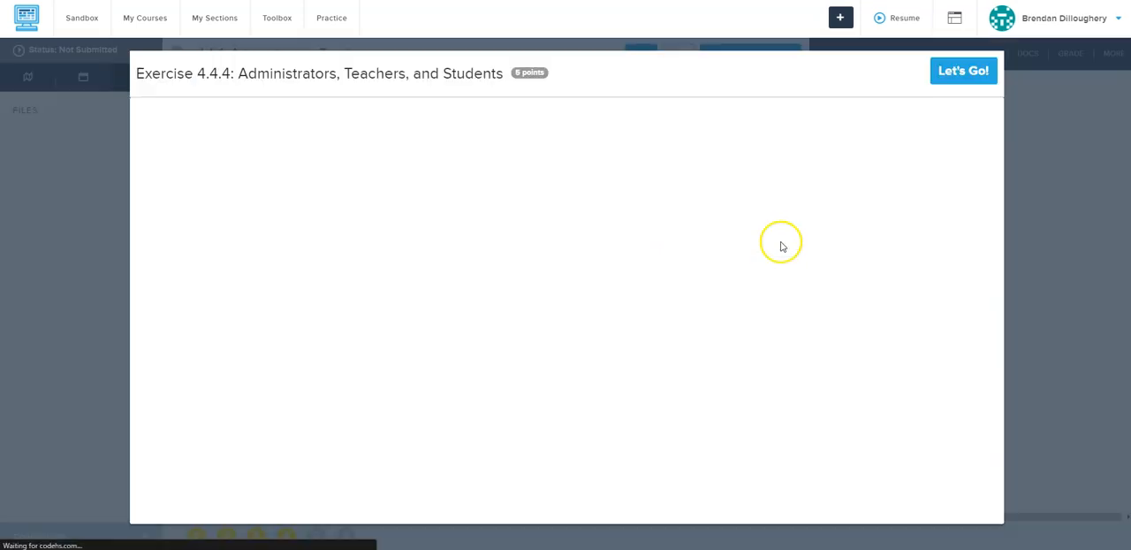
Begin main.py with role = input(...) and an if role == "" condition skeleton.
{"action": "left_click", "coordinate": [962, 71]}
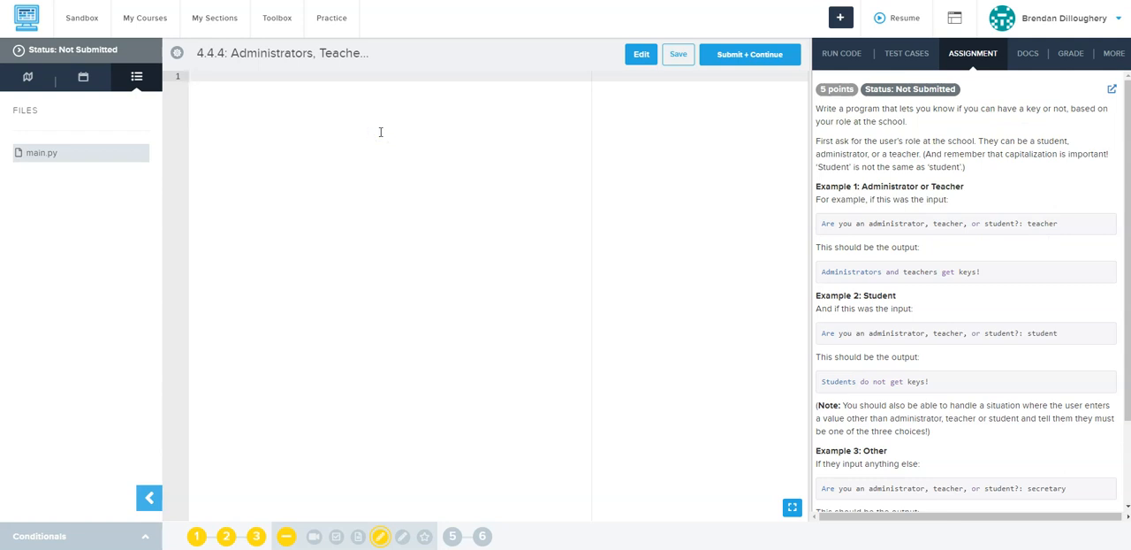
{"action": "type", "text": "role ="}
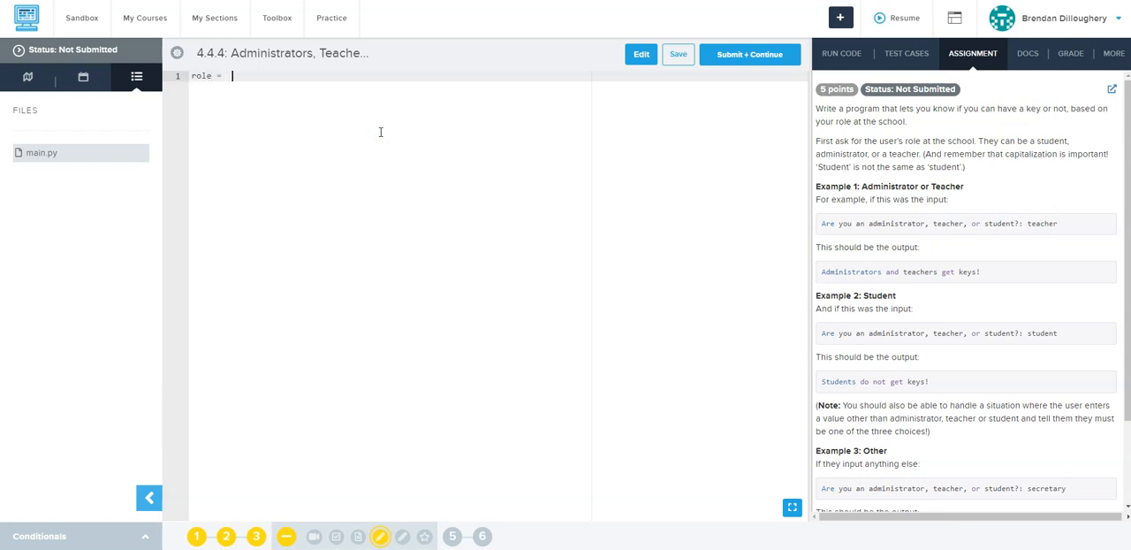
{"action": "type", "text": "input(\"Are you an administrator, teacher, or student?:"}
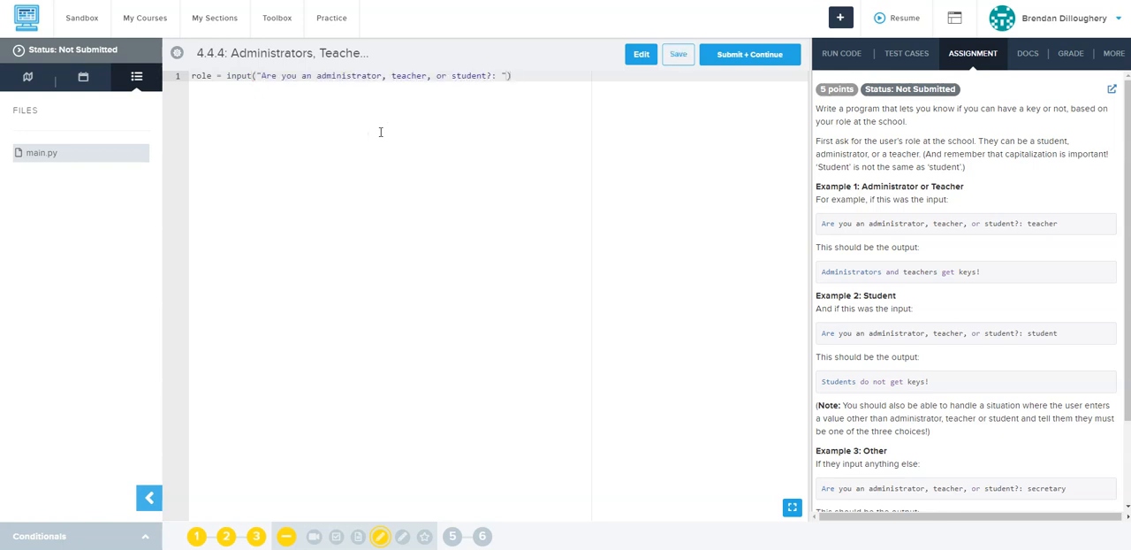
{"action": "type", "text": "if role"}
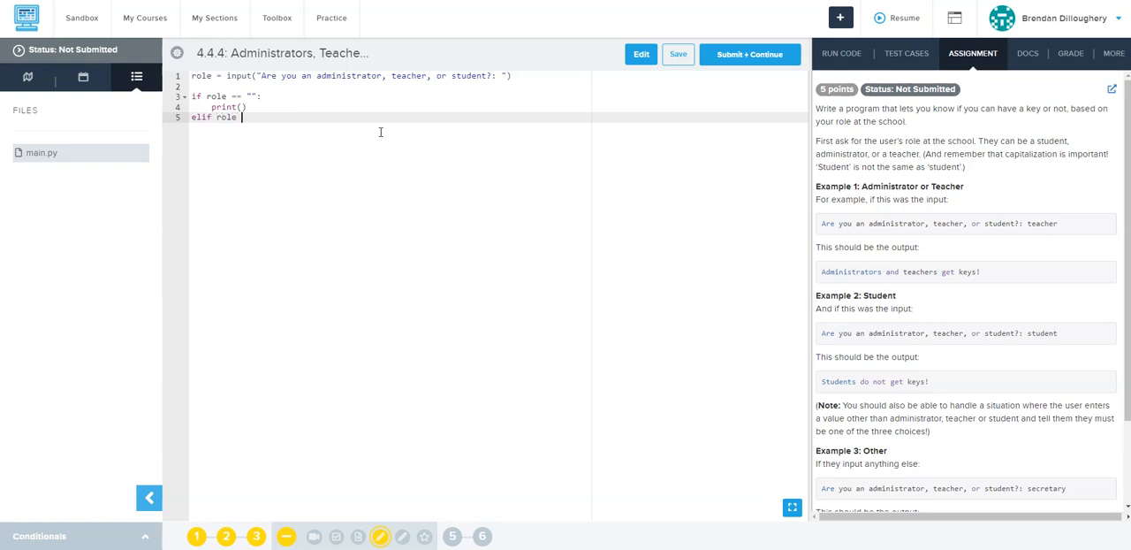
{"action": "type", "text": "== \"\":"}
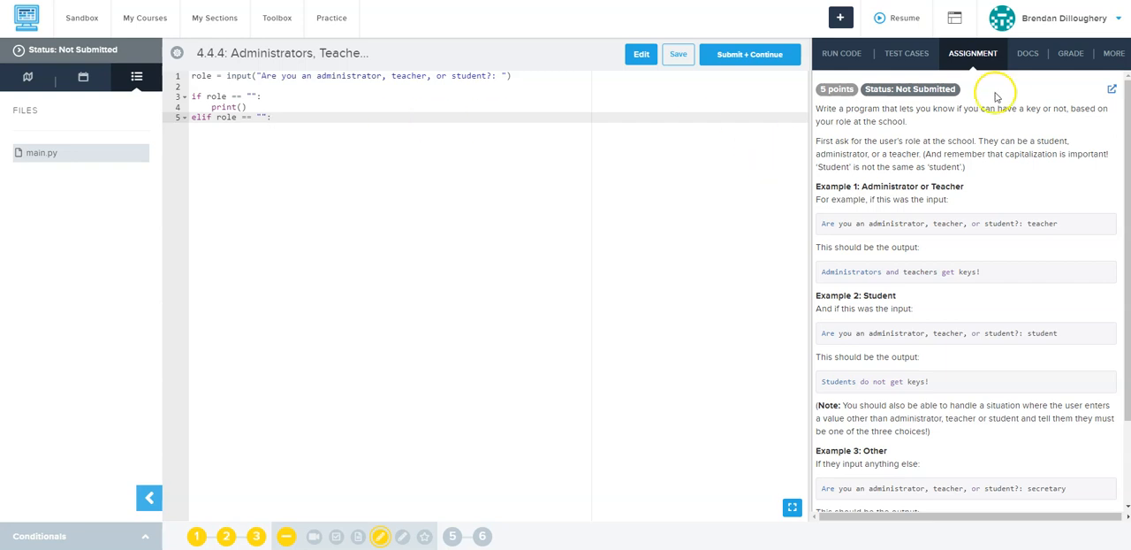
{"action": "mouse_move", "coordinate": [977, 143]}
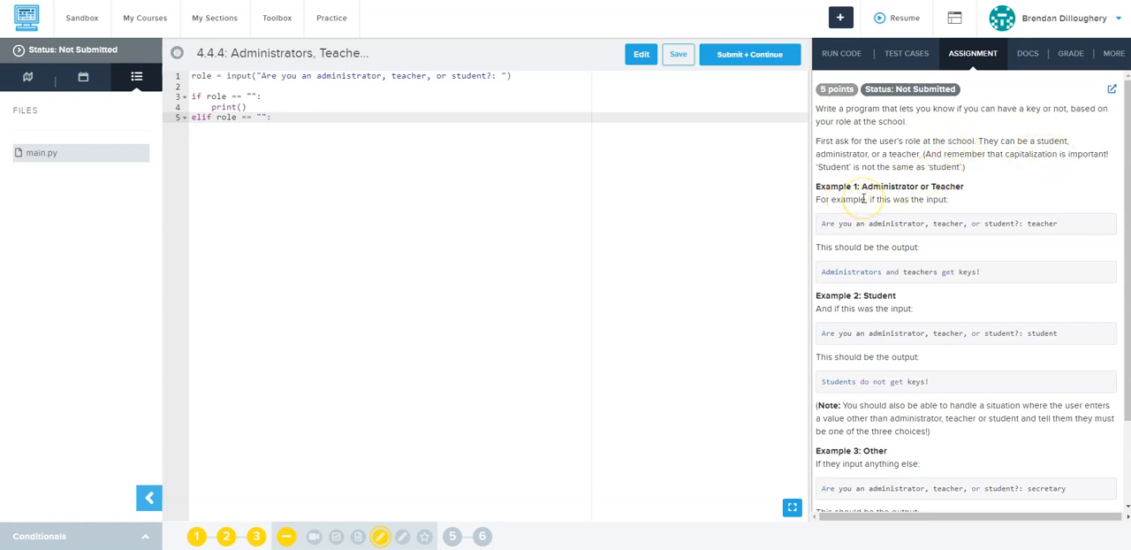
{"action": "mouse_move", "coordinate": [990, 272]}
{"action": "type", "text": "\"Administrators and teachers get keys!\""}
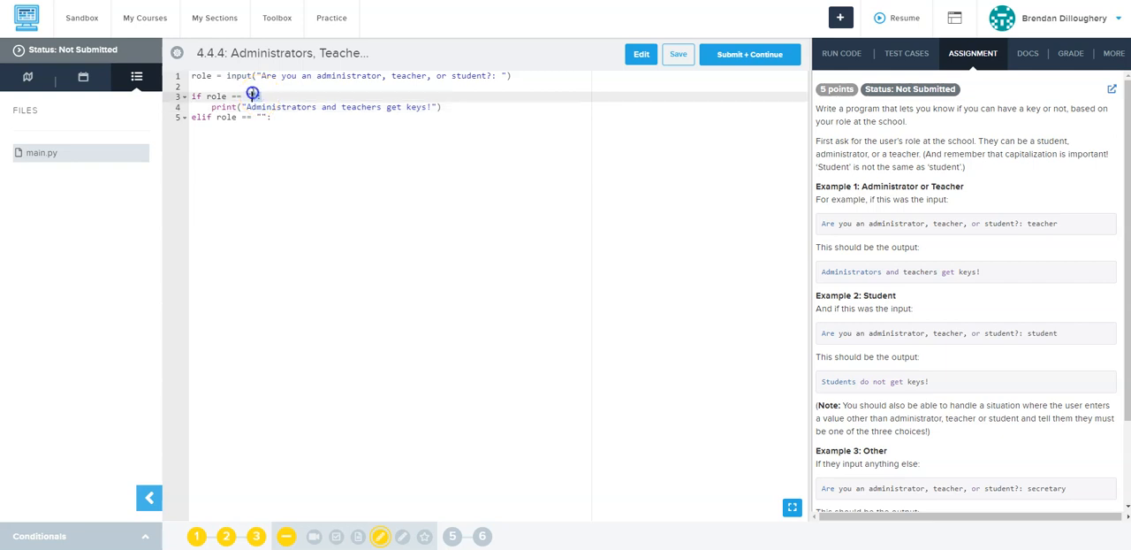
Print "Students do not get keys!" in the elif branch and begin an else branch.
{"action": "double_click", "coordinate": [408, 75]}
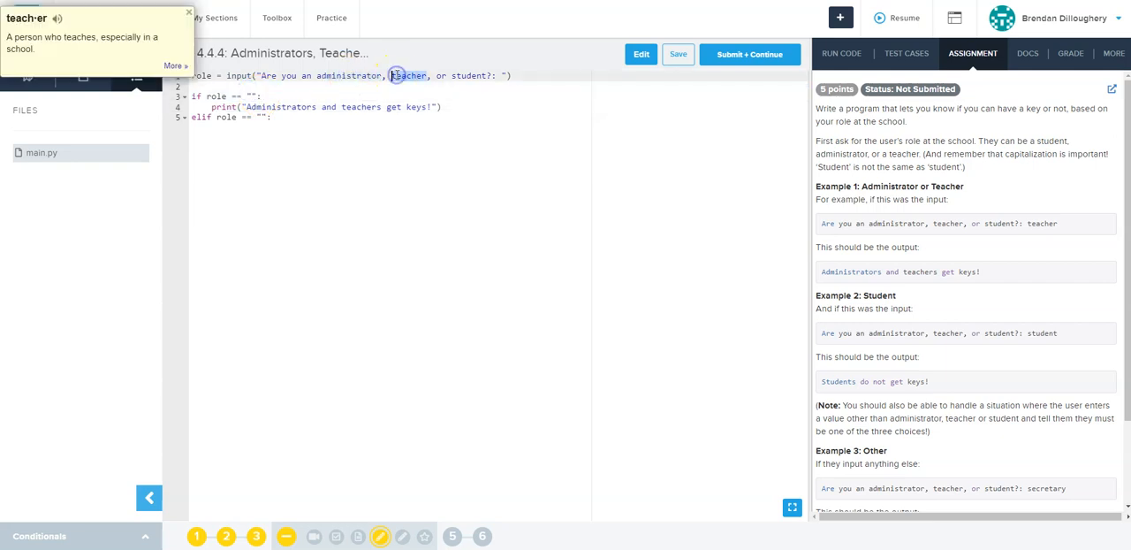
{"action": "mouse_move", "coordinate": [871, 319]}
{"action": "type", "text": "print(\""}
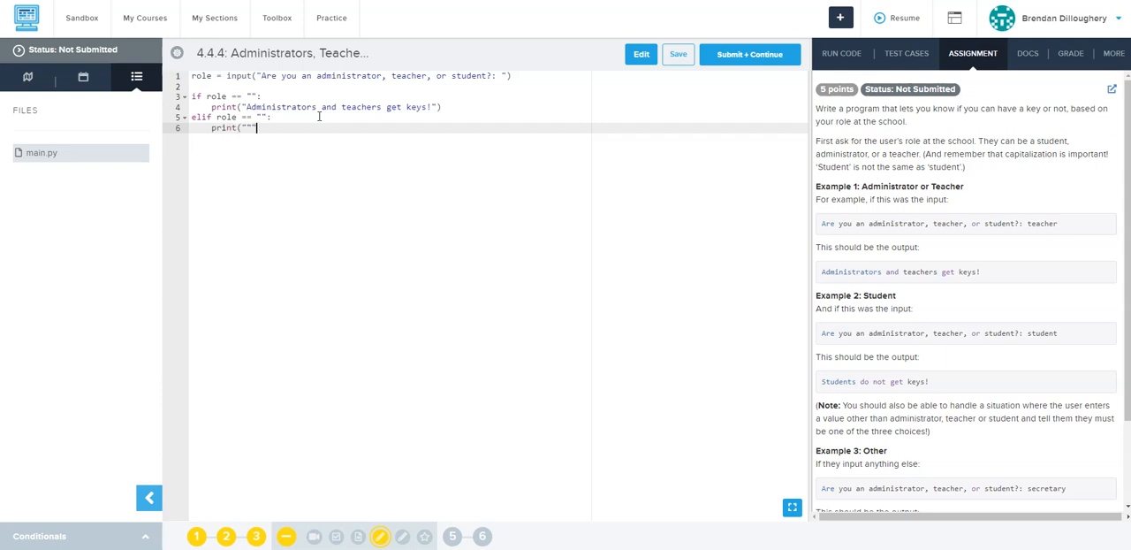
{"action": "type", "text": "Students do not get keys!"}
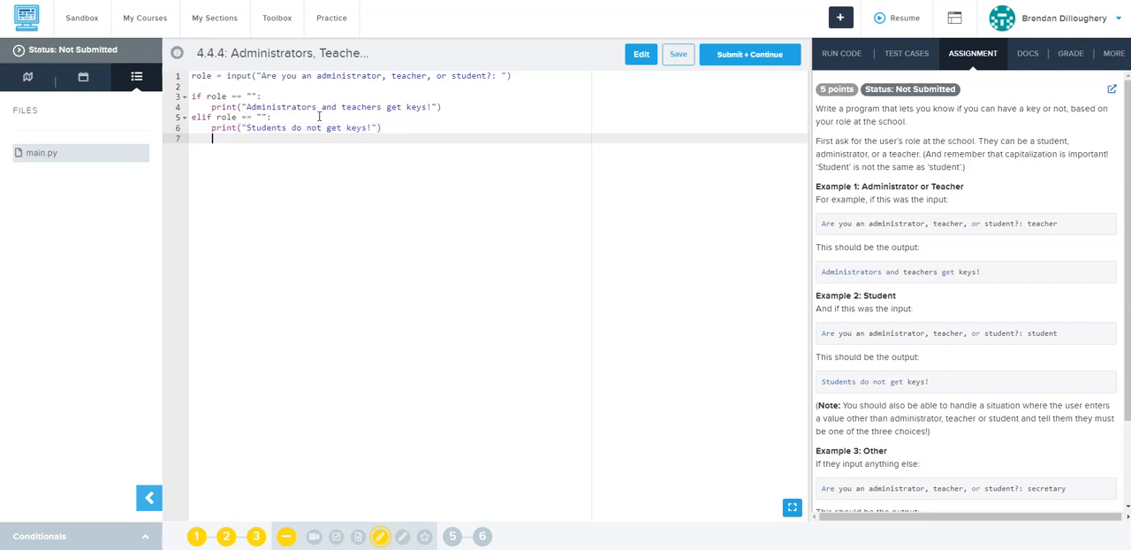
{"action": "type", "text": "else:"}
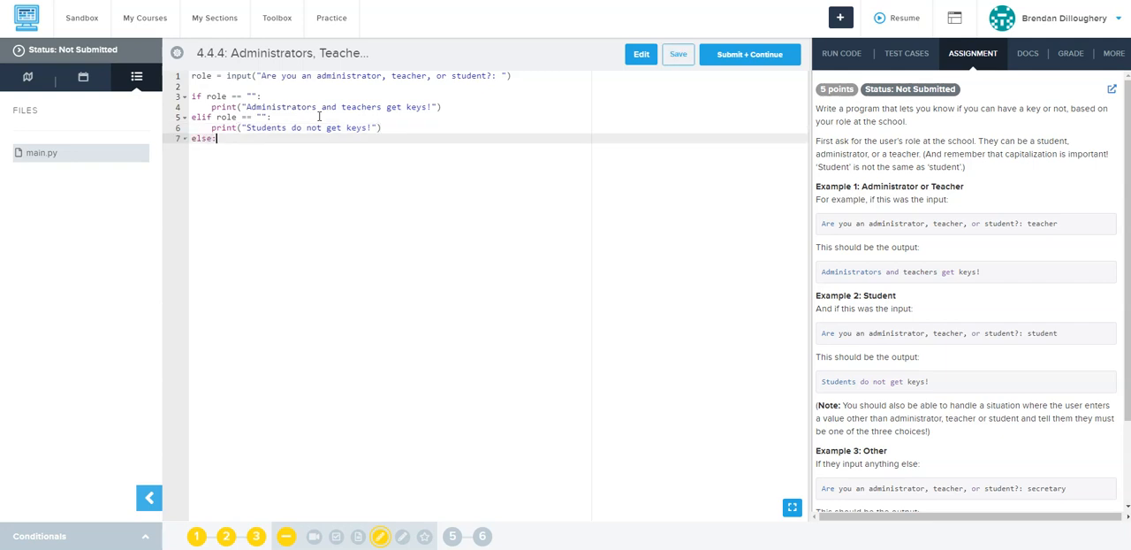
{"action": "scroll", "scroll_direction": "down", "scroll_amount": 3}
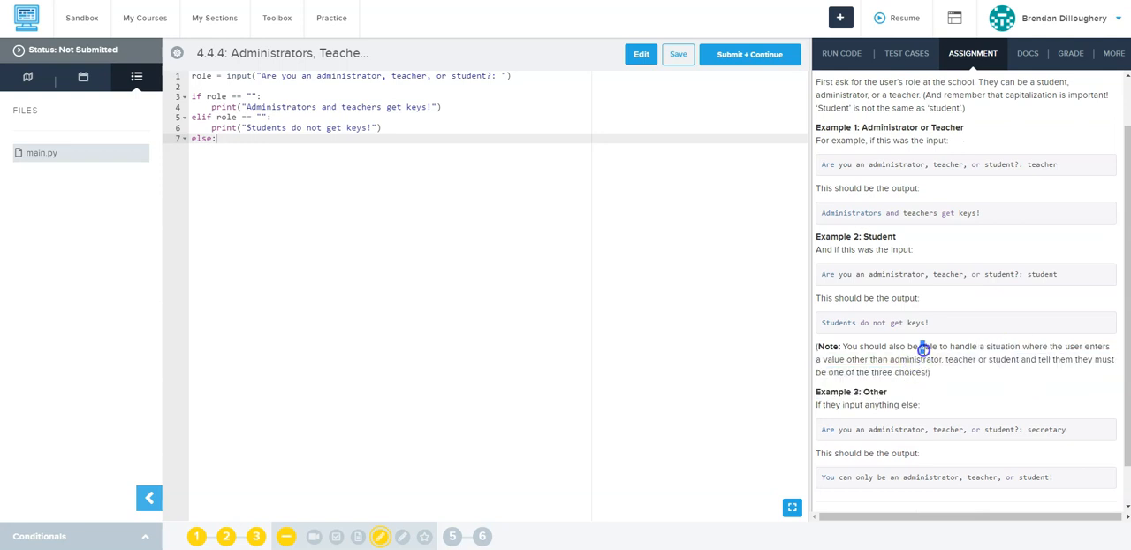
Have else print "You can only be an administrator, teacher, or student!".
{"action": "double_click", "coordinate": [1051, 428]}
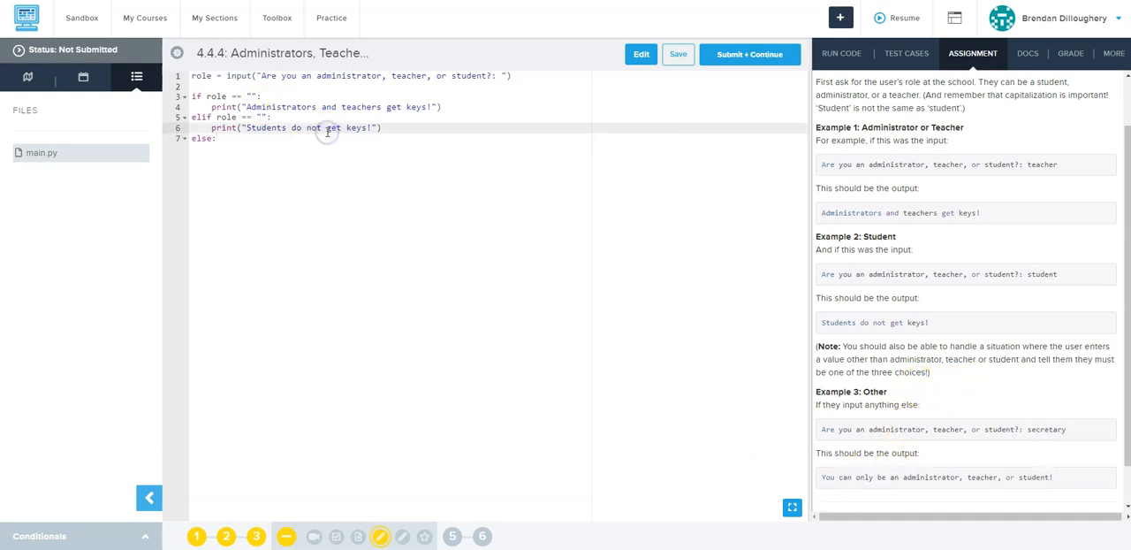
{"action": "type", "text": "p"}
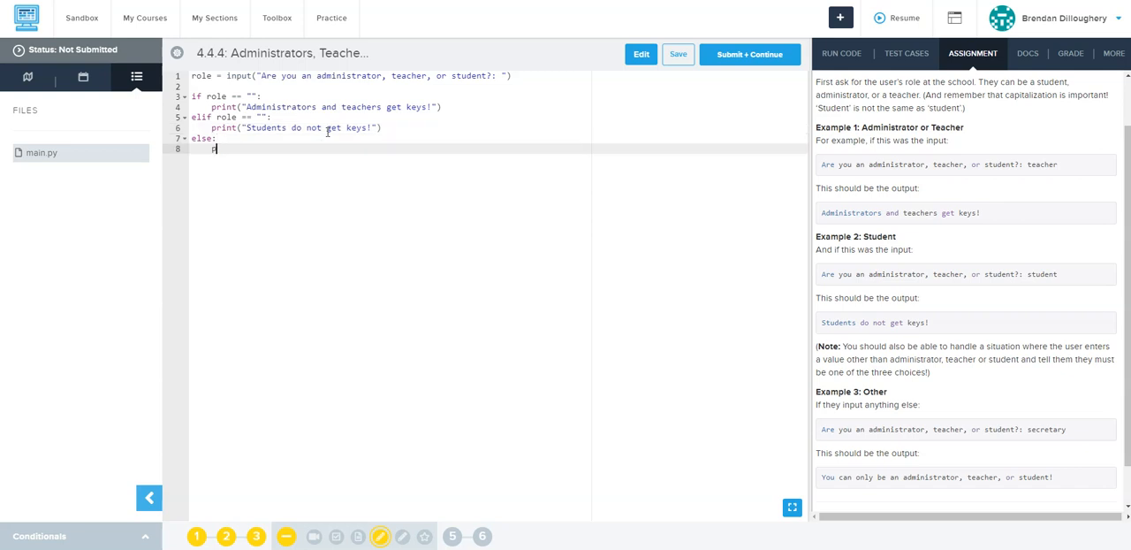
{"action": "type", "text": "print(\"\")"}
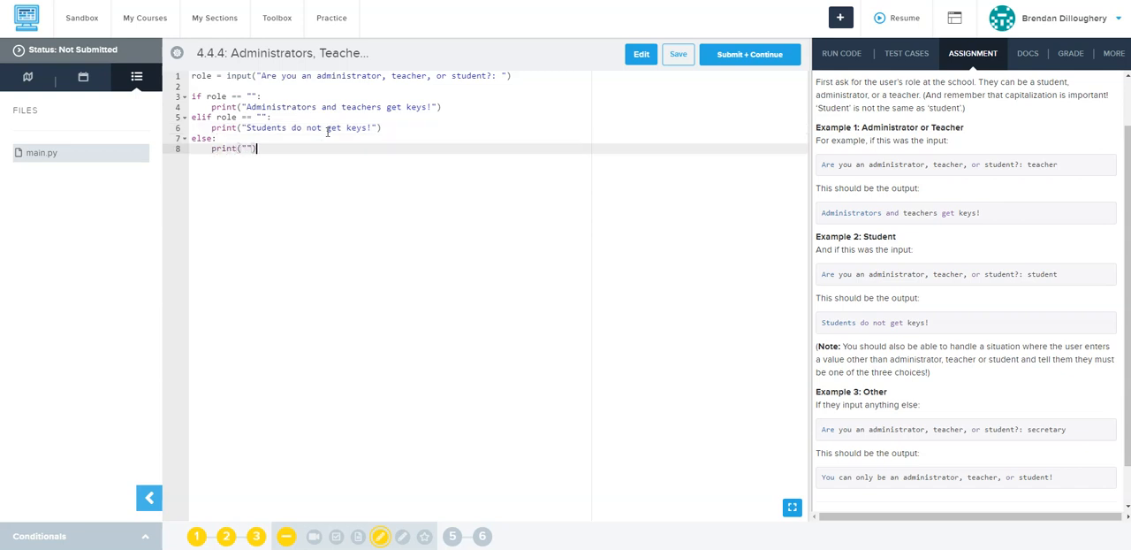
{"action": "type", "text": "You can only be an administrator, teacher, or student!"}
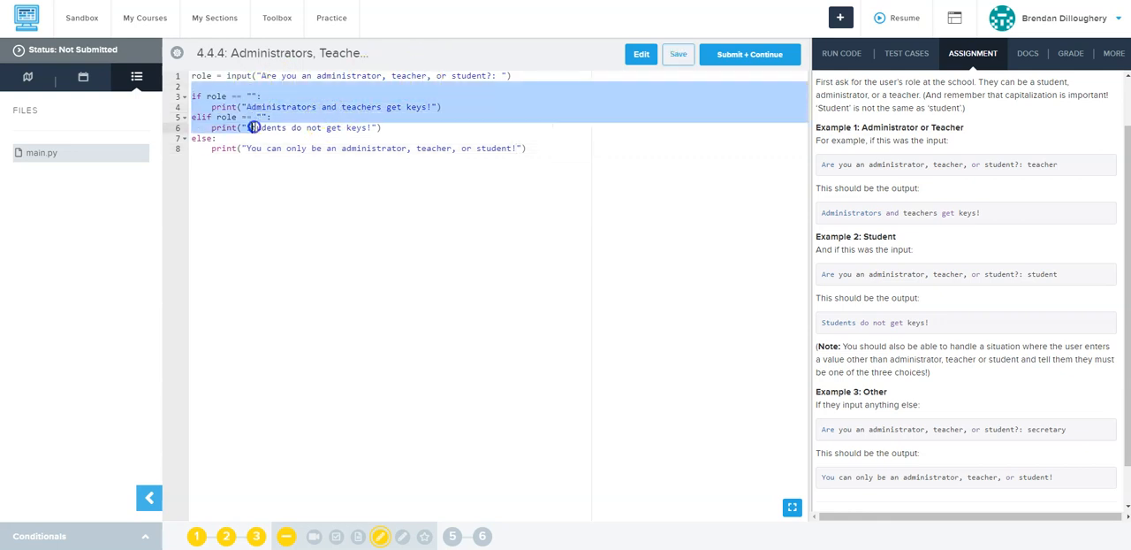
Fill the conditions so the if checks administrator and "teacher" and the elif checks student.
{"action": "left_click", "coordinate": [255, 117]}
{"action": "type", "text": "student"}
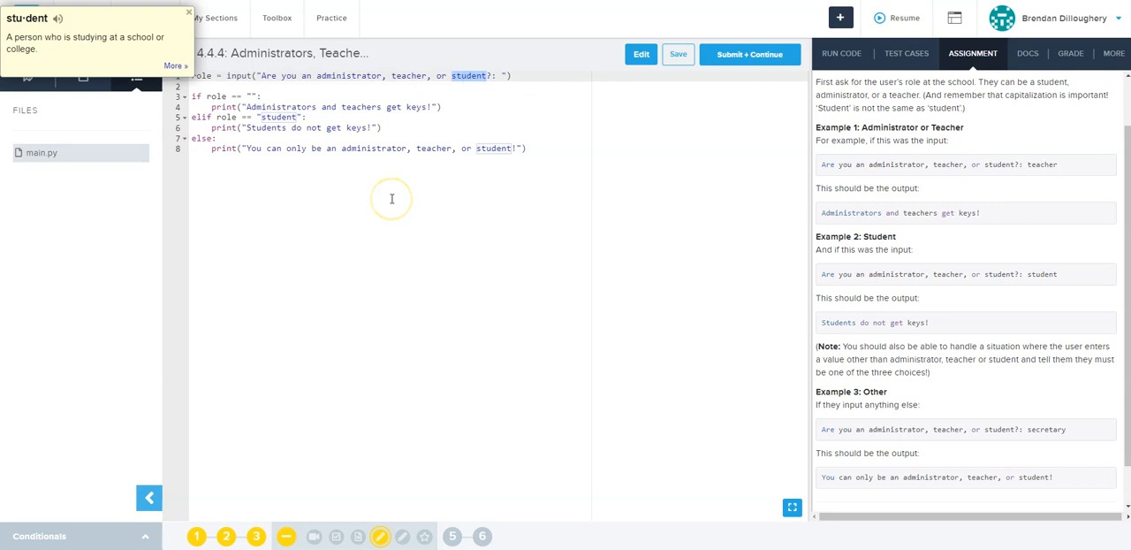
{"action": "mouse_move", "coordinate": [296, 102]}
{"action": "type", "text": "administrator"}
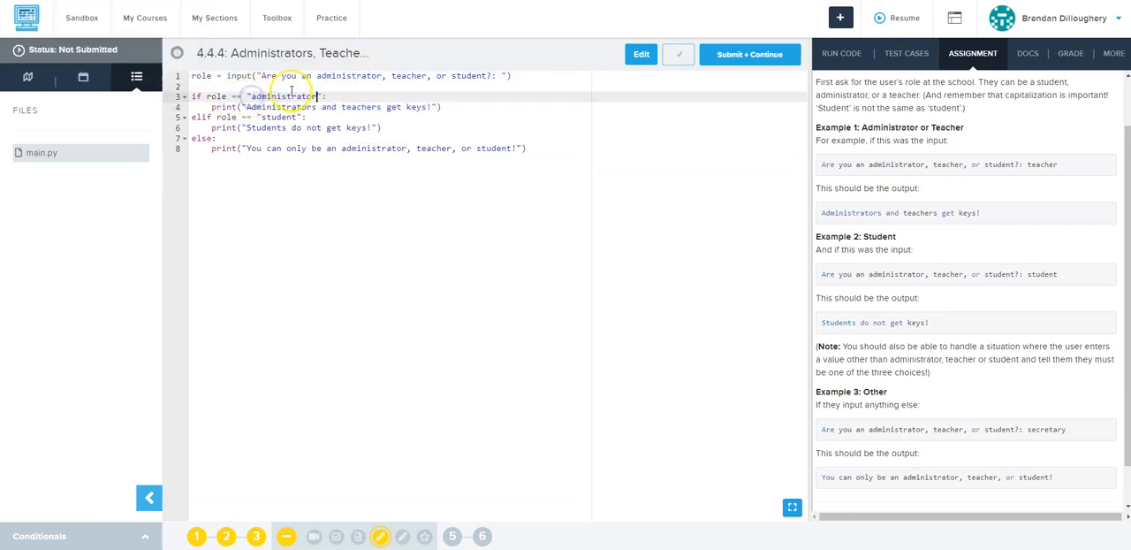
{"action": "type", "text": "and"}
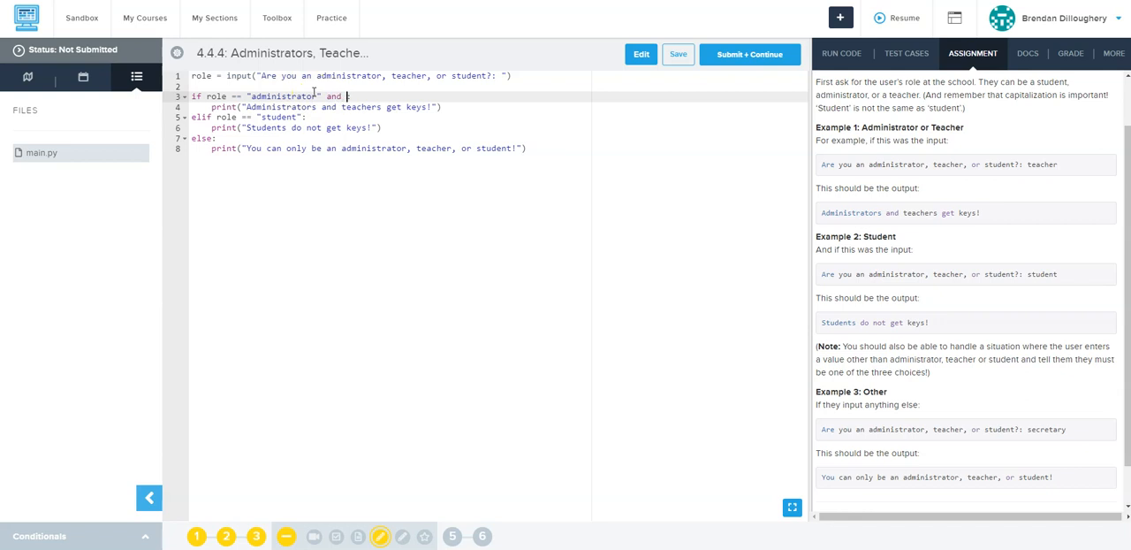
{"action": "type", "text": "\"teacher\":"}
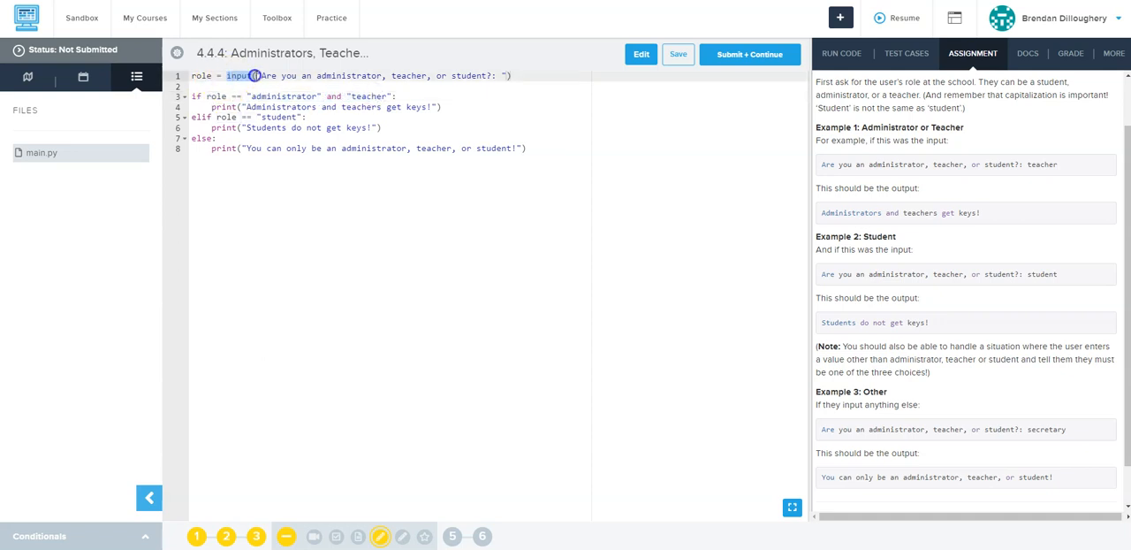
Change the connecting word so the if reads role == "administrator" or role == "teacher".
{"action": "double_click", "coordinate": [283, 96]}
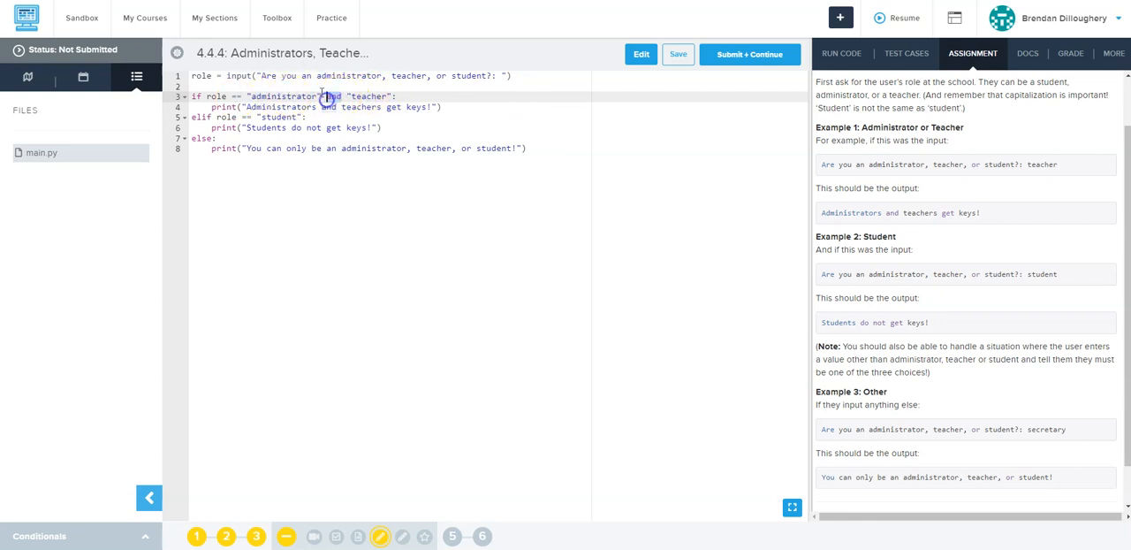
{"action": "left_click", "coordinate": [327, 95]}
{"action": "type", "text": "or"}
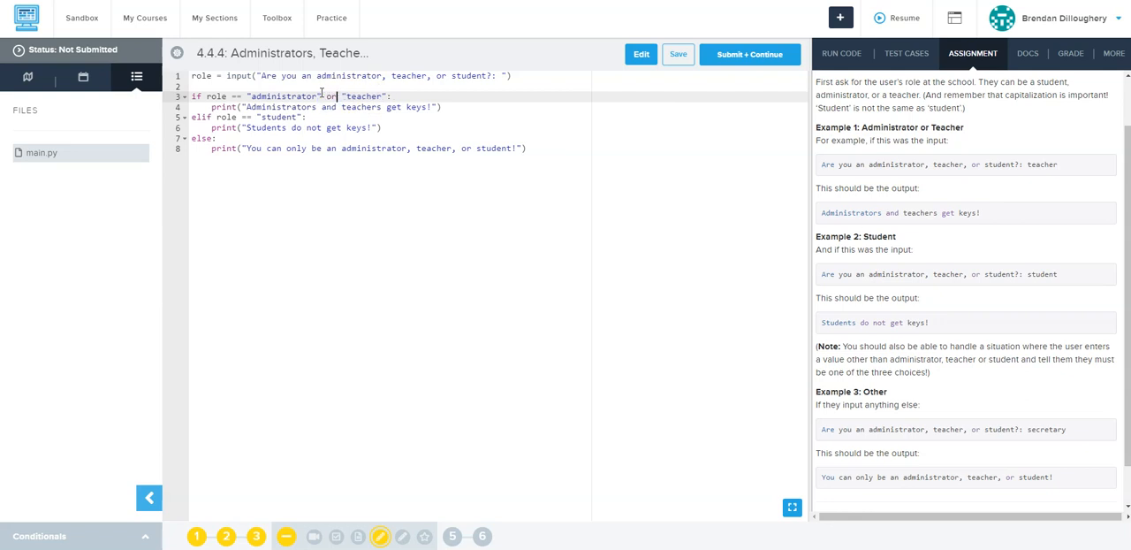
{"action": "double_click", "coordinate": [363, 96]}
{"action": "type", "text": "role == "}
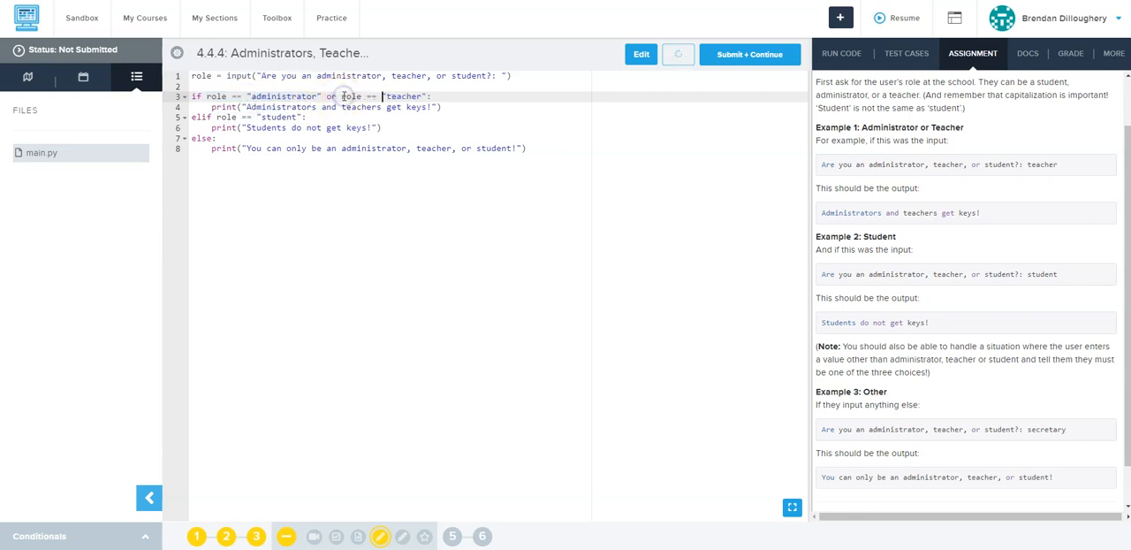
{"action": "left_click", "coordinate": [332, 95]}
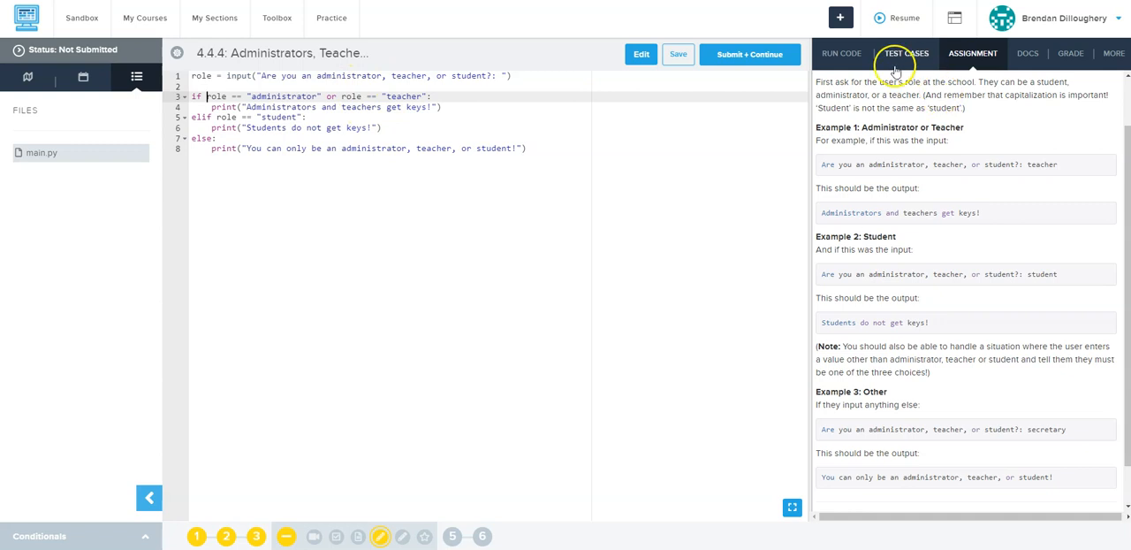
Run the program with input octopus, pass all six tests, submit 4.4.4 and continue to 4.4.5.
{"action": "left_click", "coordinate": [841, 53]}
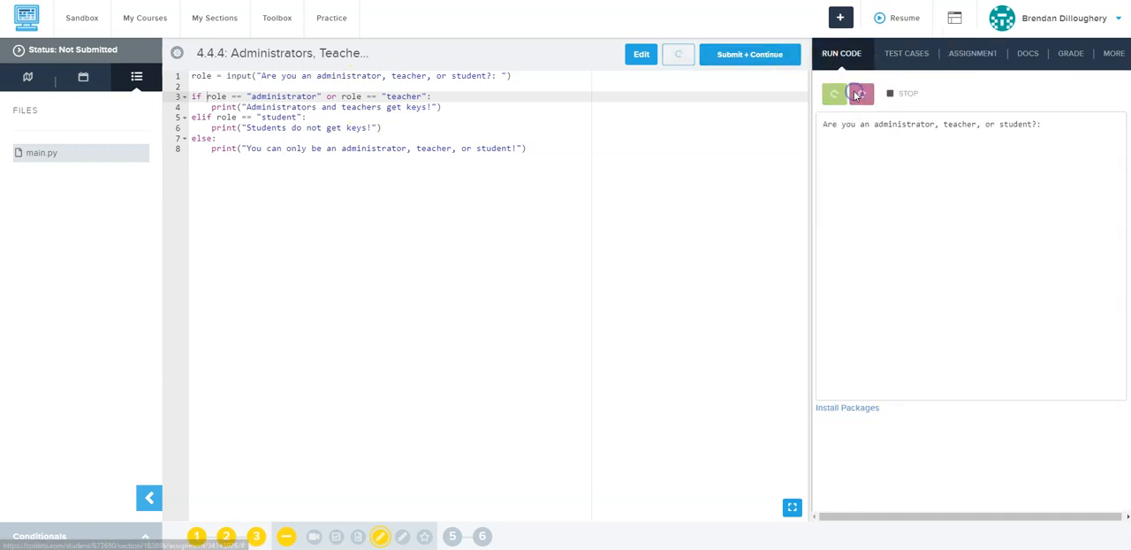
{"action": "left_click", "coordinate": [835, 93]}
{"action": "type", "text": "octopus"}
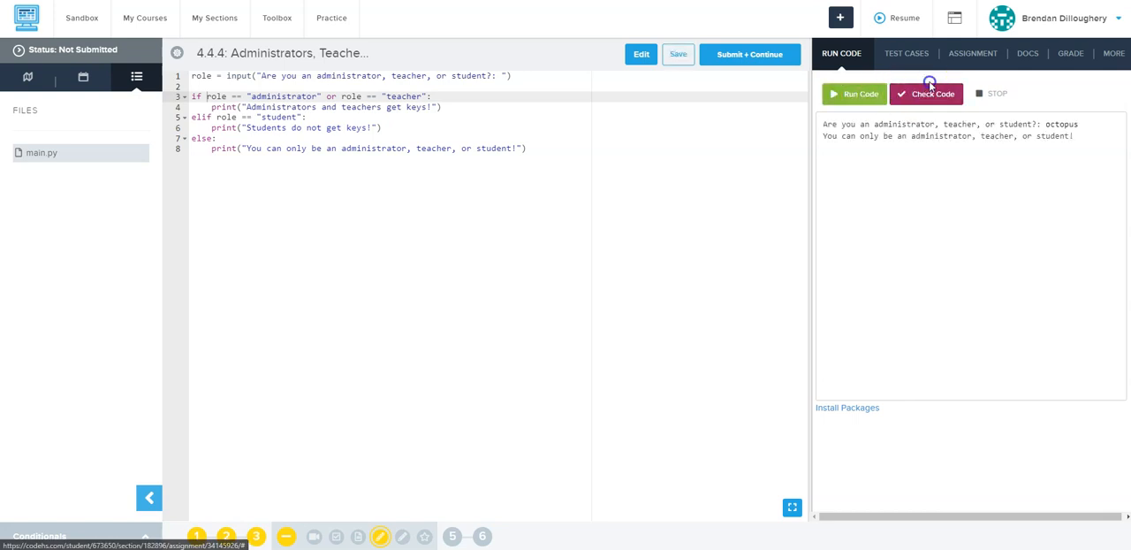
{"action": "left_click", "coordinate": [906, 53]}
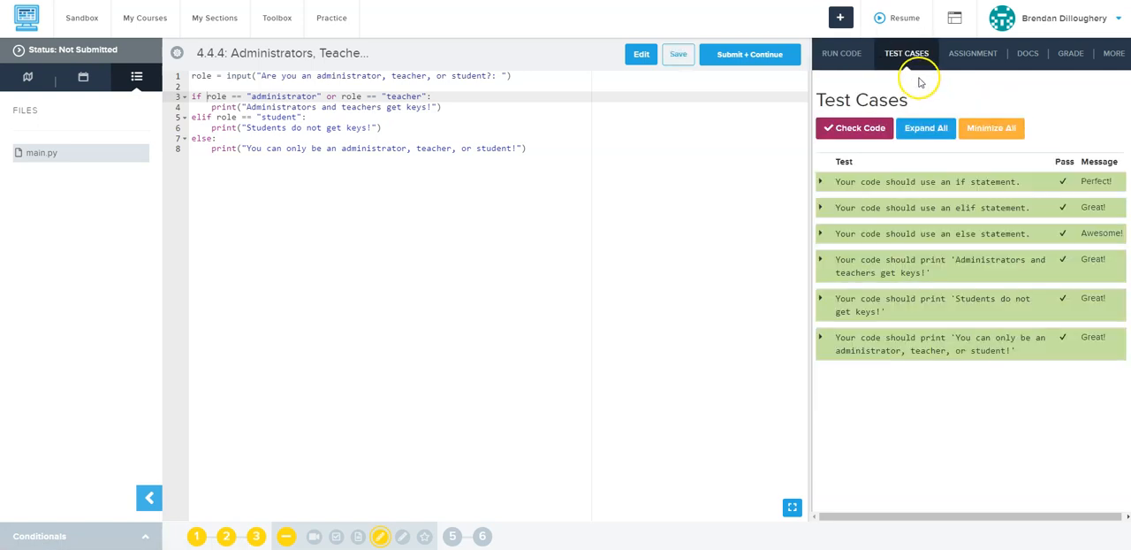
{"action": "left_click", "coordinate": [749, 54]}
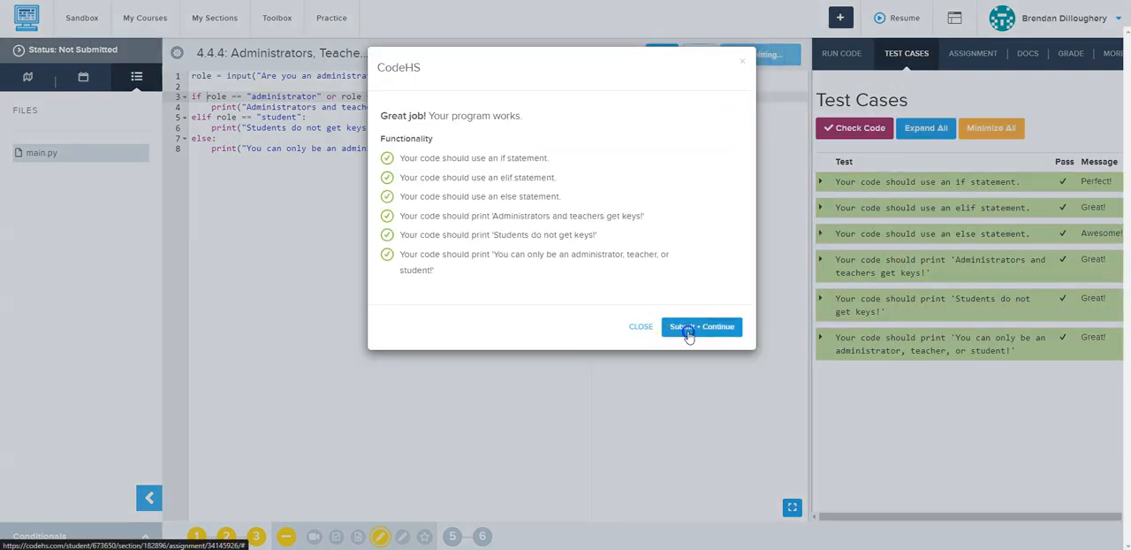
{"action": "left_click", "coordinate": [701, 326]}
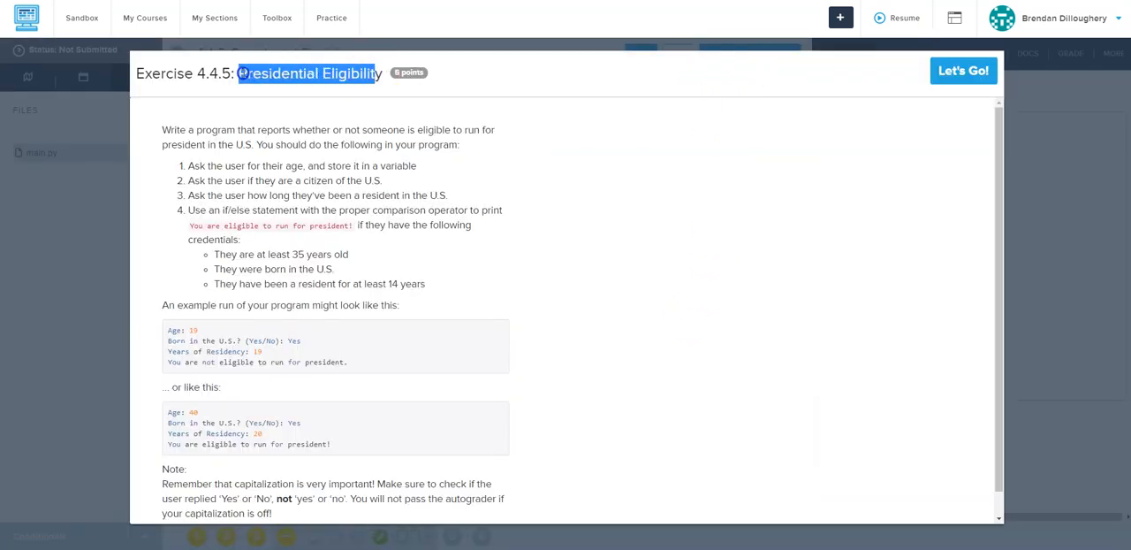
Start 4.4.5 with age = int(input("Age: ")) on the first line.
{"action": "left_click", "coordinate": [267, 160]}
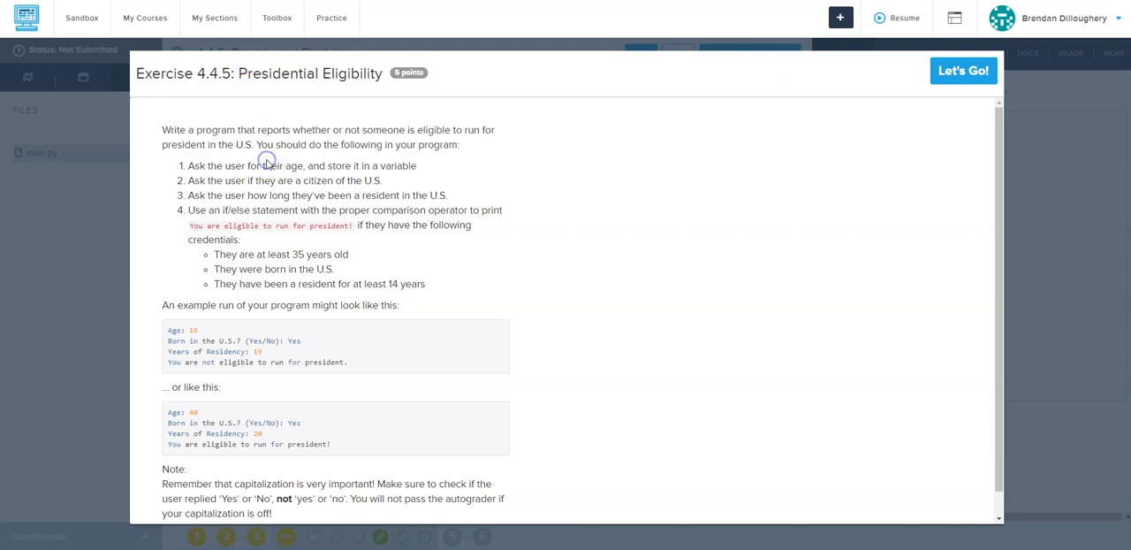
{"action": "left_click", "coordinate": [963, 70]}
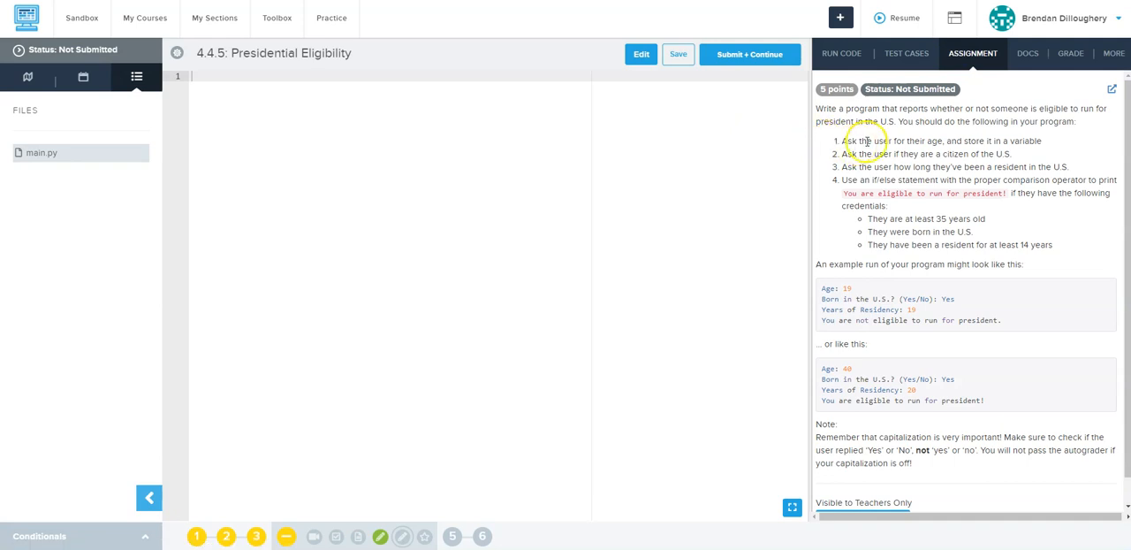
{"action": "type", "text": "age = input("}
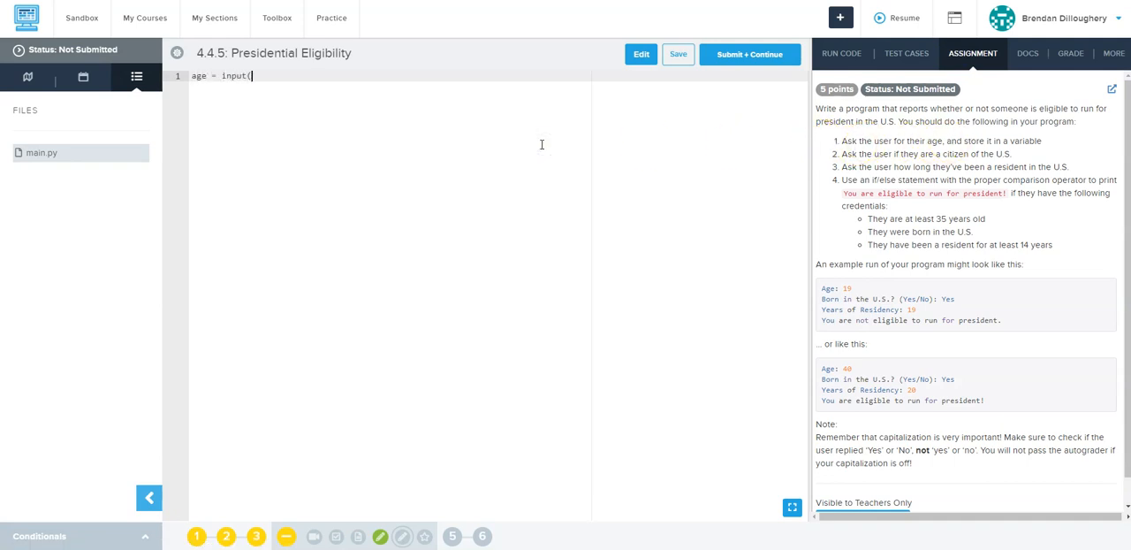
{"action": "type", "text": "))"}
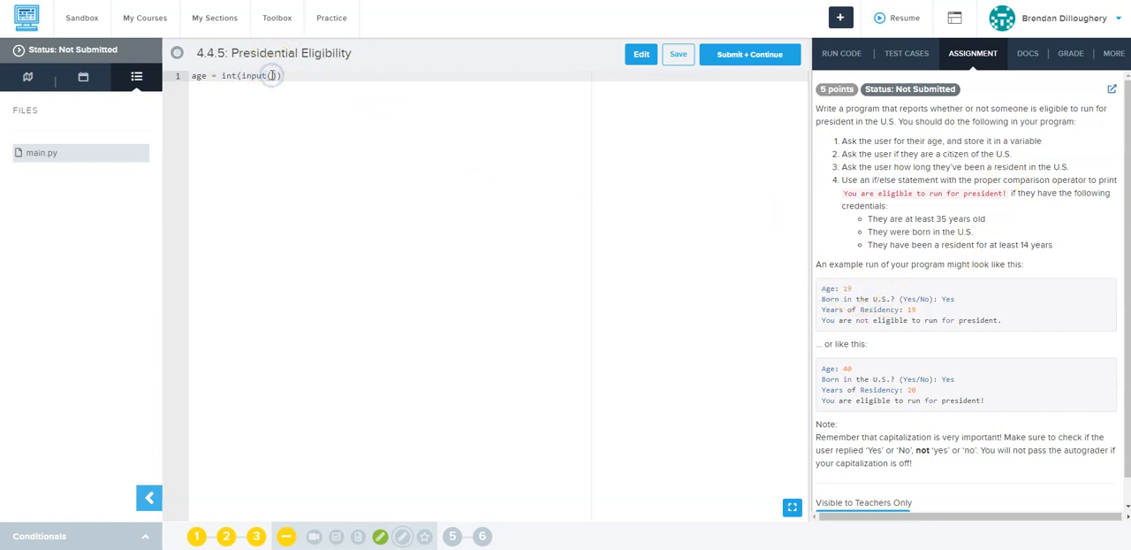
{"action": "type", "text": "\"Age: \""}
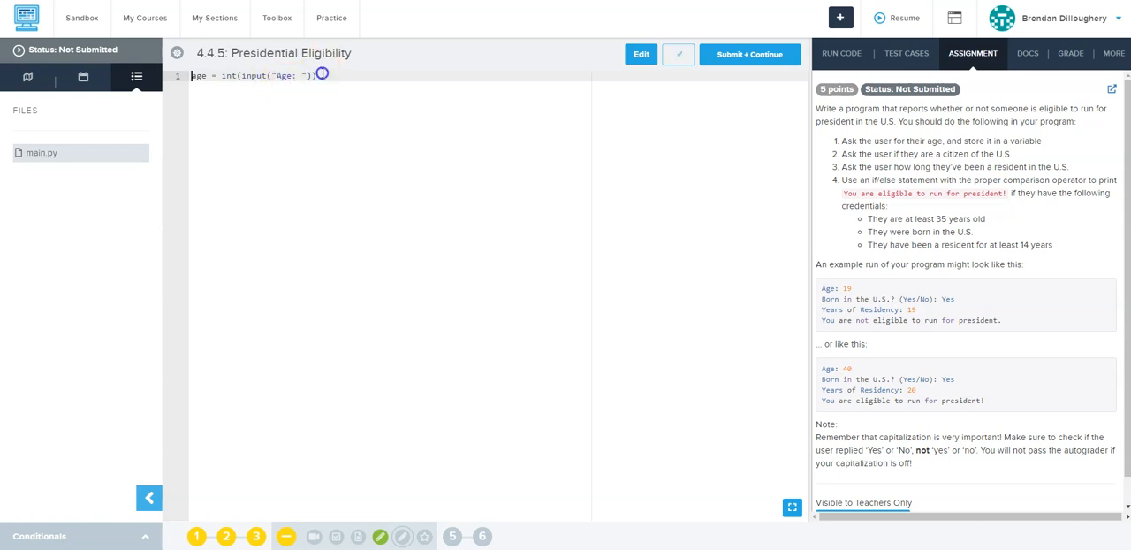
{"action": "key", "text": "Return"}
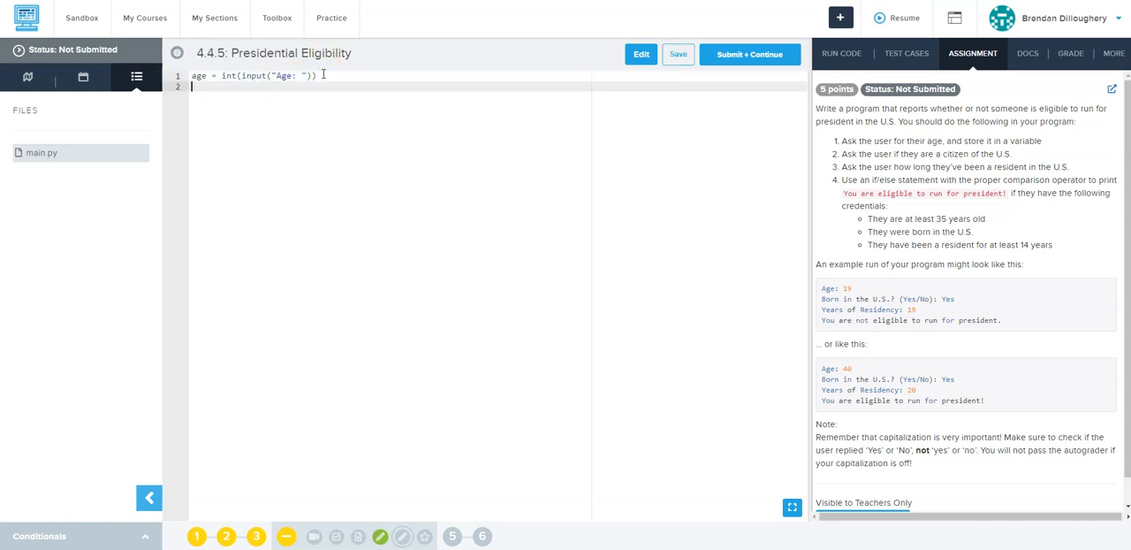
Add citizen = input("Born in the U.S.? (Yes/No): ") using the example's prompt wording.
{"action": "type", "text": "citi"}
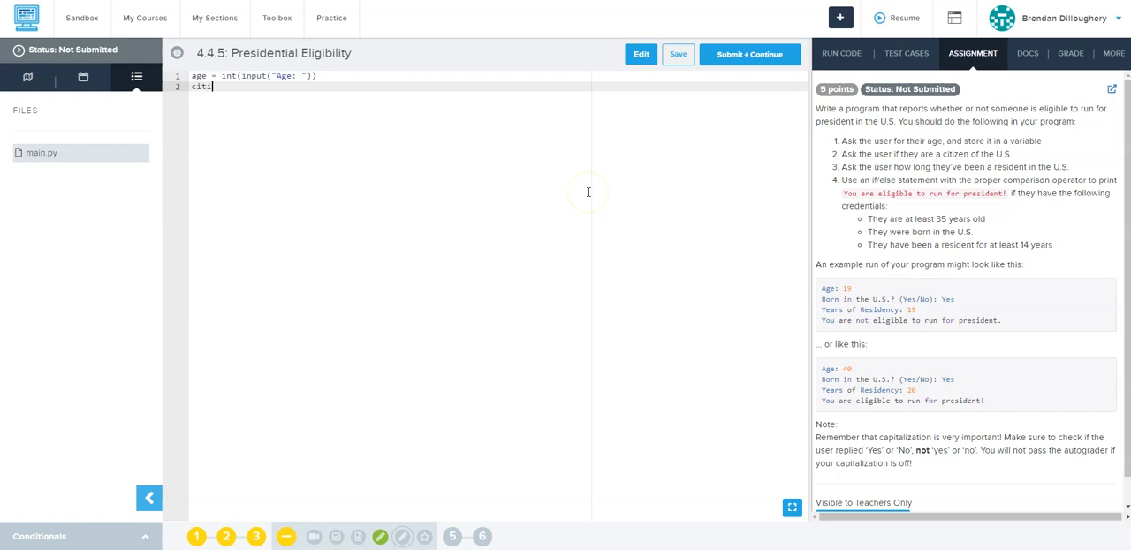
{"action": "type", "text": "zen ="}
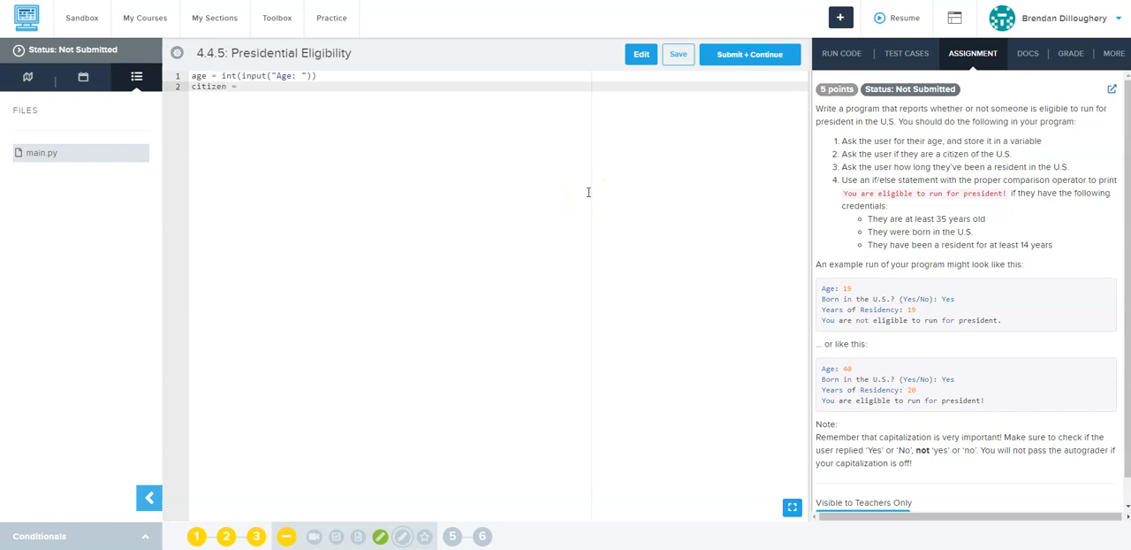
{"action": "type", "text": "intput(\""}
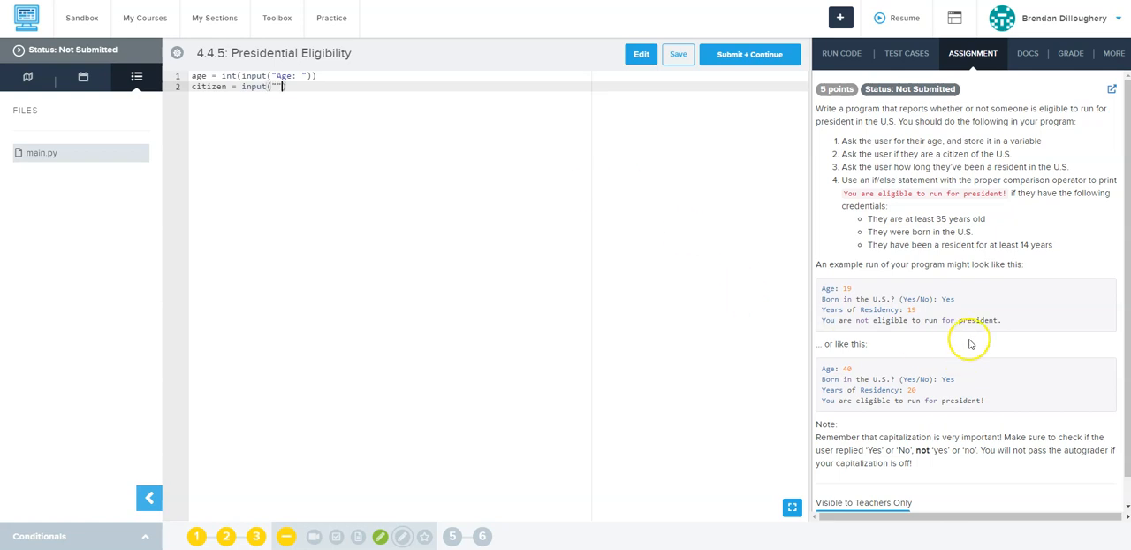
{"action": "double_click", "coordinate": [915, 299]}
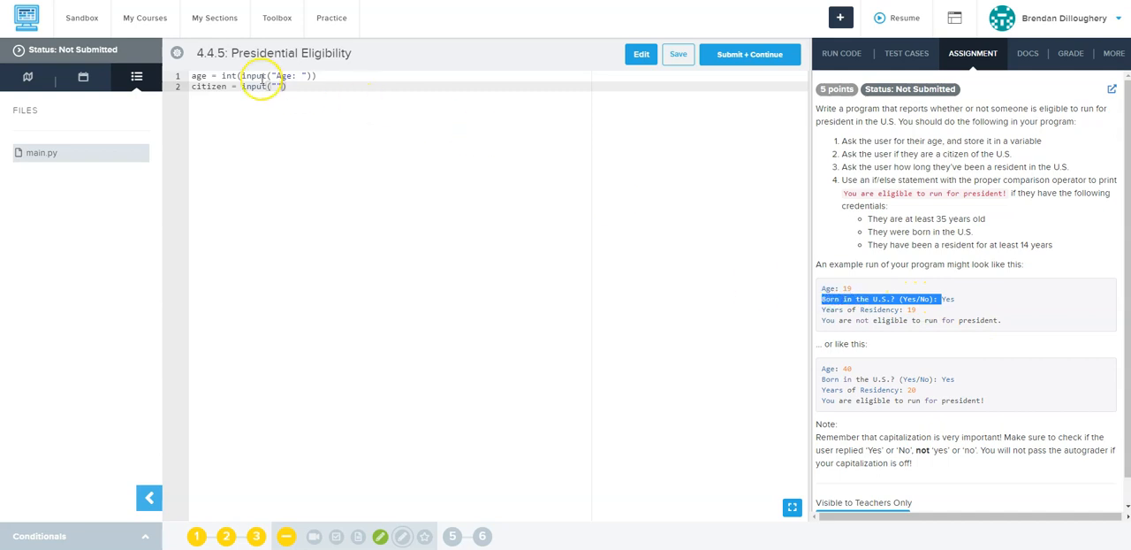
{"action": "type", "text": "Born in the U.S.? (Yes/No):"}
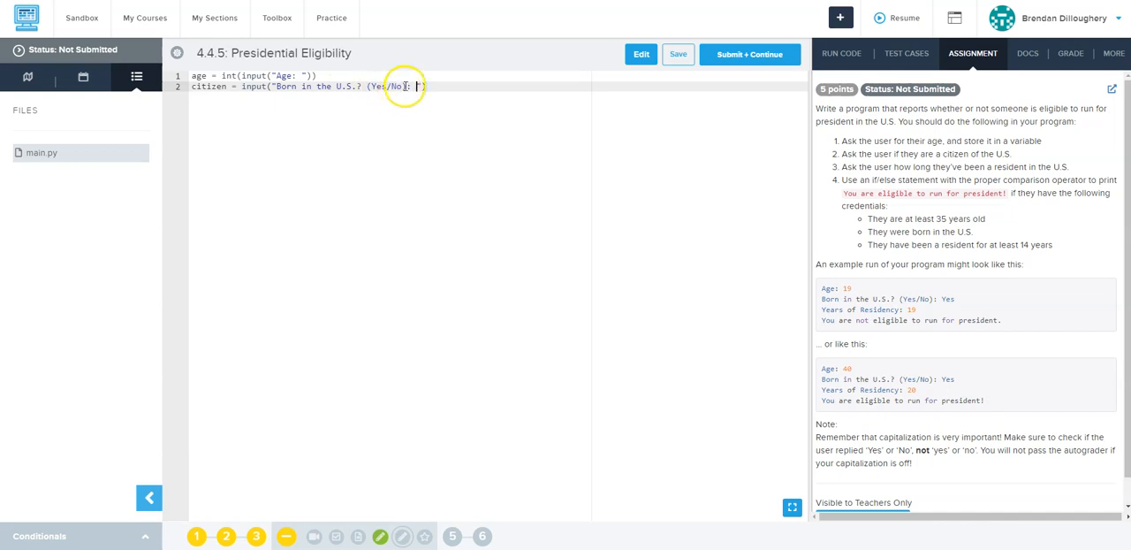
{"action": "type", "text": "(Yes/No): \")"}
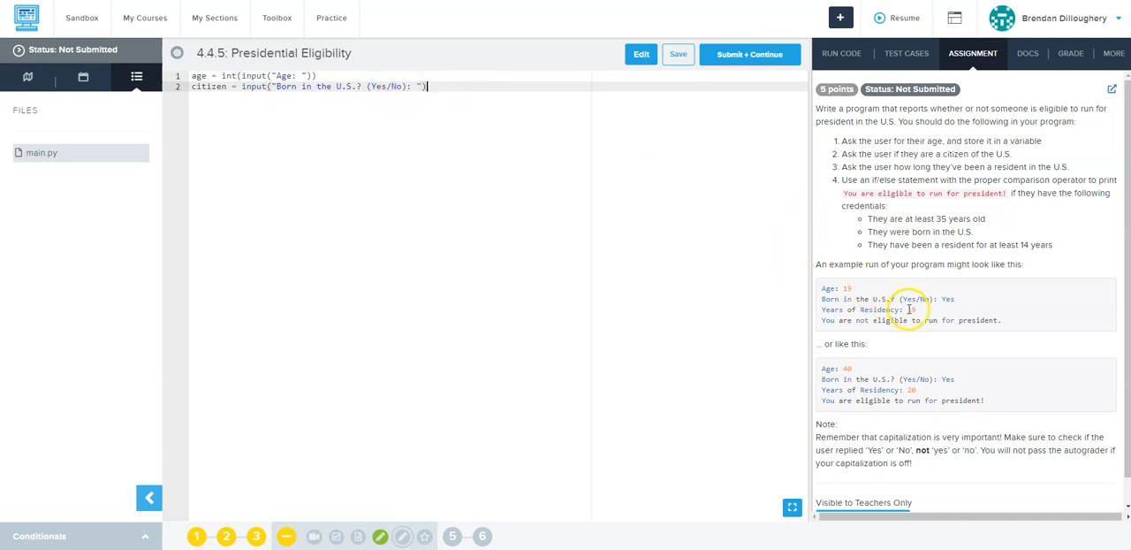
Add yearsResident = int(input(...)) for years of residency and begin an if statement.
{"action": "double_click", "coordinate": [864, 310]}
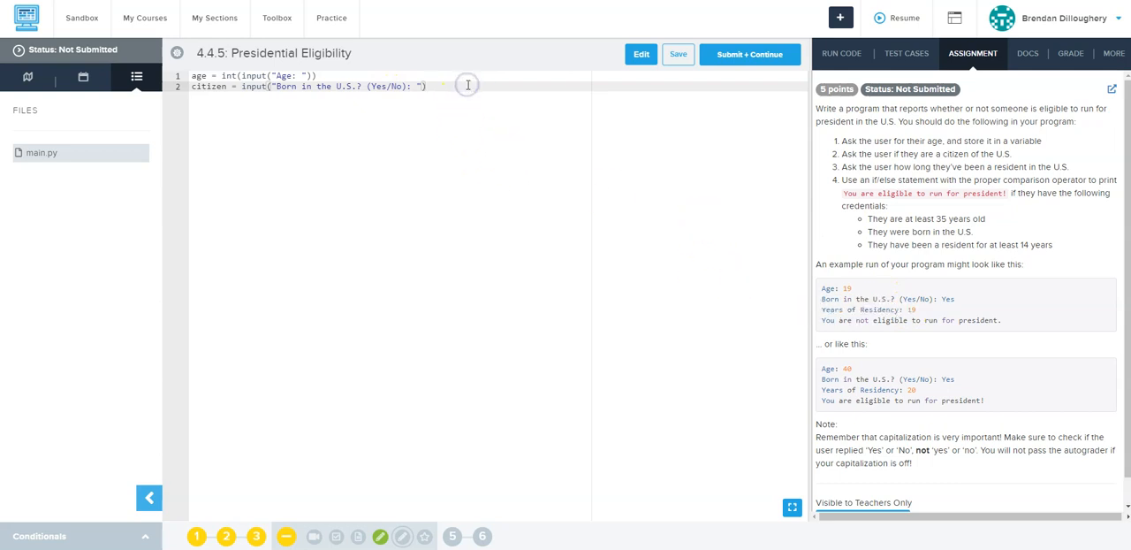
{"action": "type", "text": "yearsResident ="}
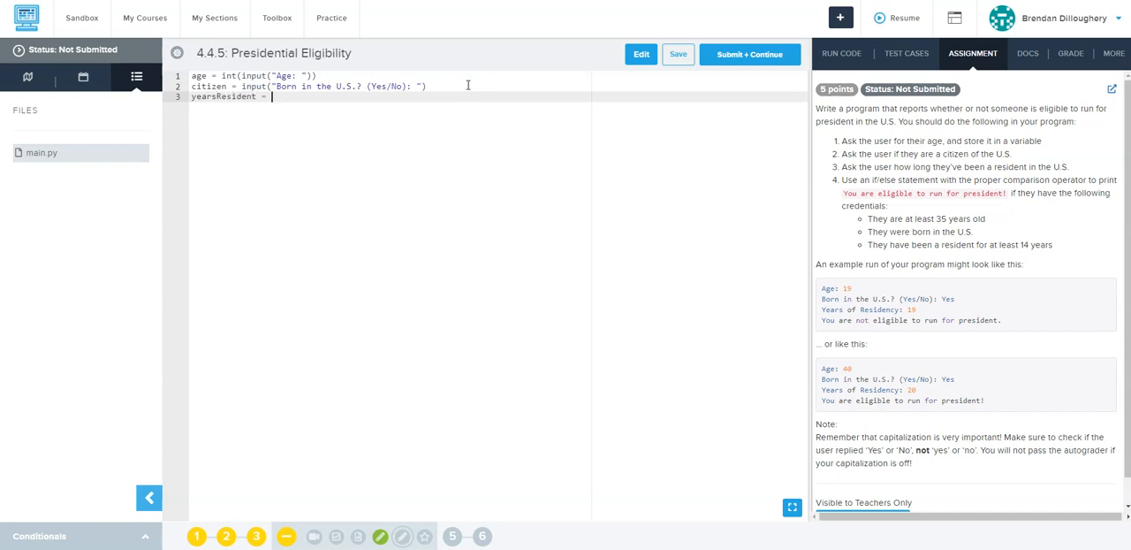
{"action": "type", "text": "int("}
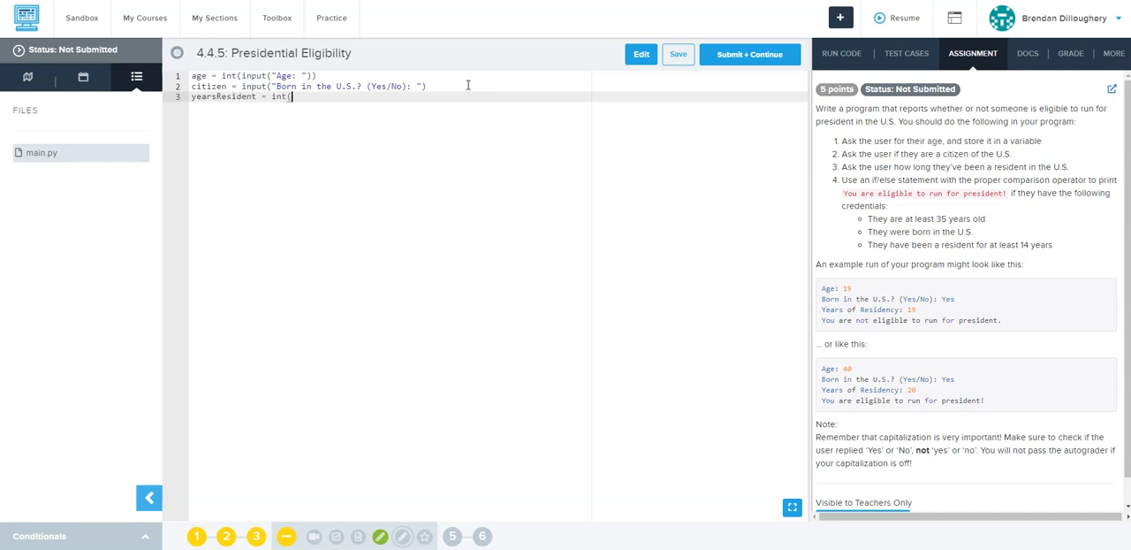
{"action": "type", "text": "input())"}
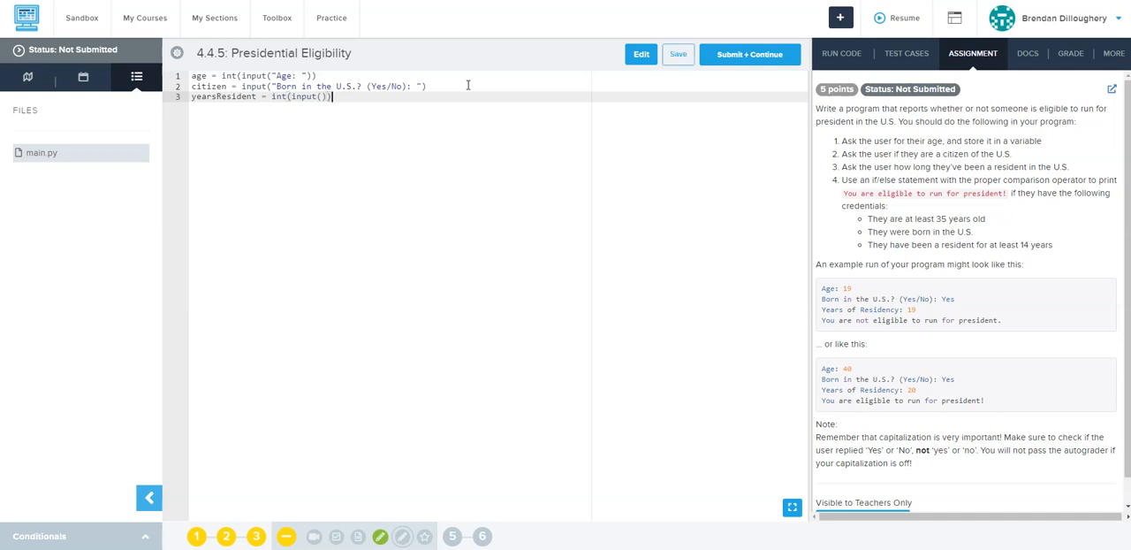
{"action": "type", "text": "\"Years of Residency:"}
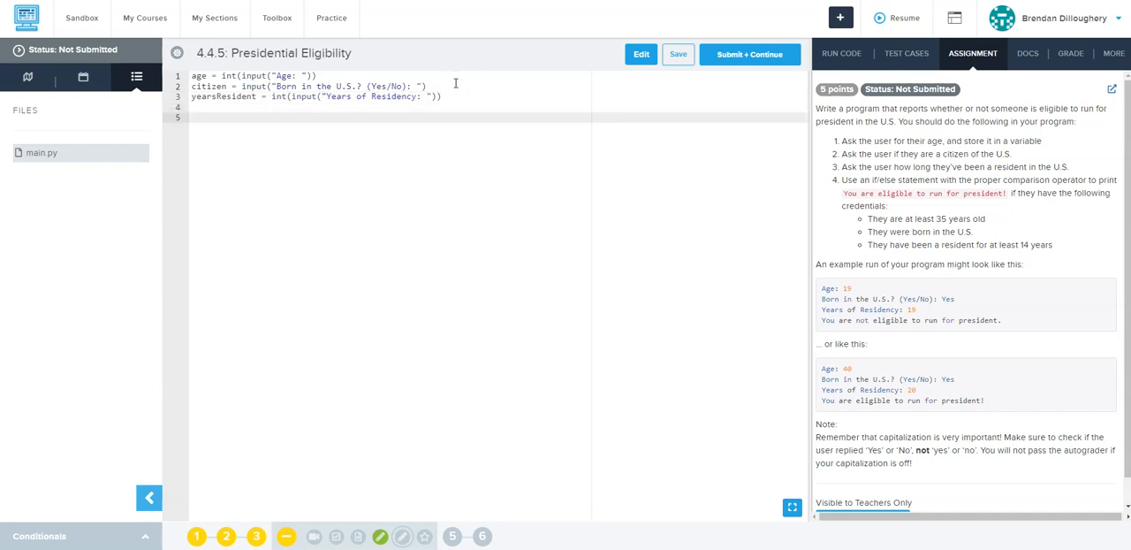
{"action": "type", "text": "if"}
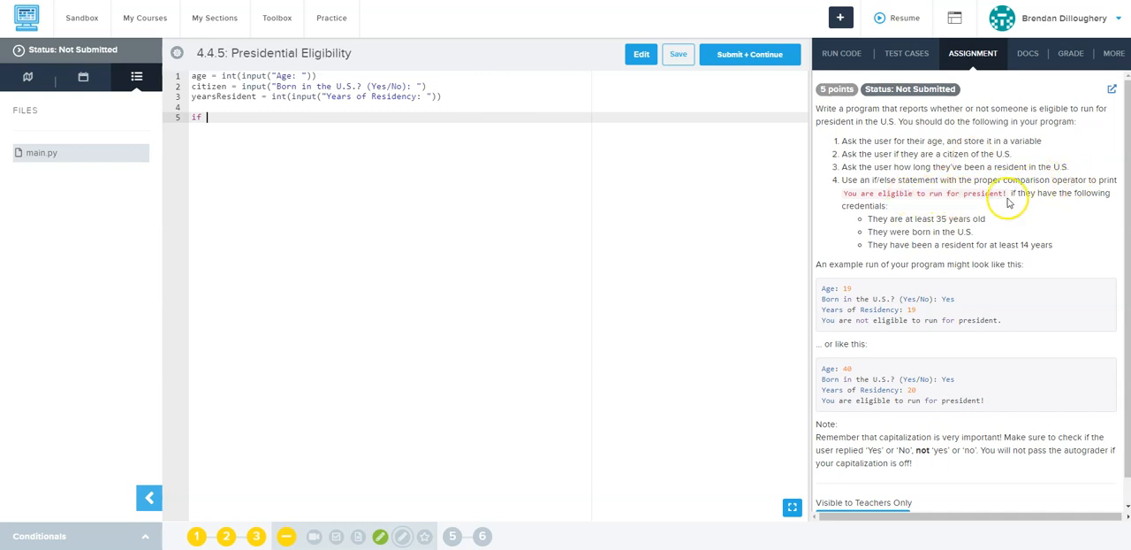
{"action": "mouse_move", "coordinate": [881, 220]}
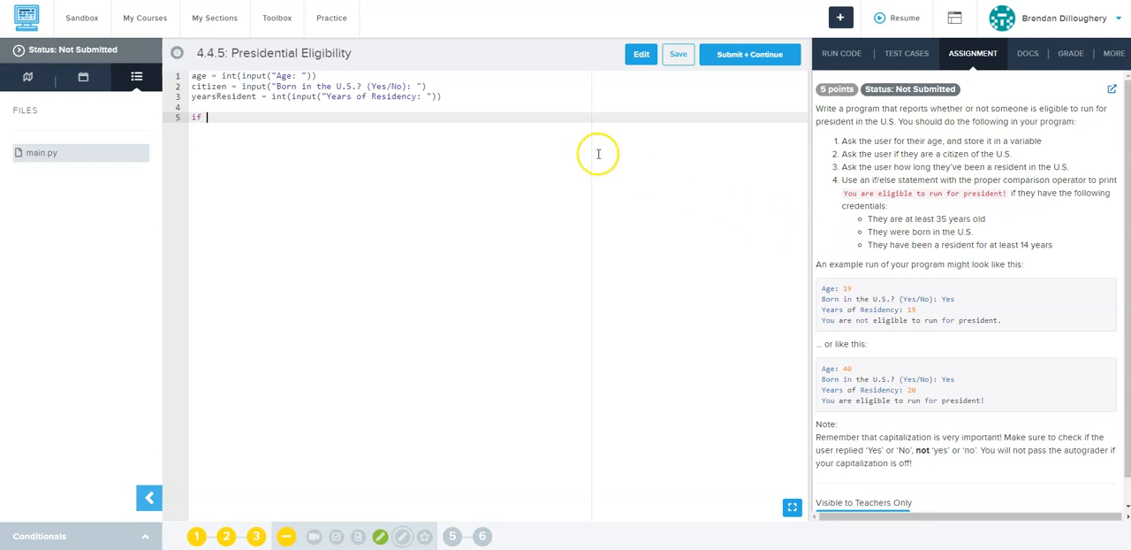
Write the condition age>=35 and citizen=="Yes" and yearsResident>=14: ending in a colon.
{"action": "type", "text": "age"}
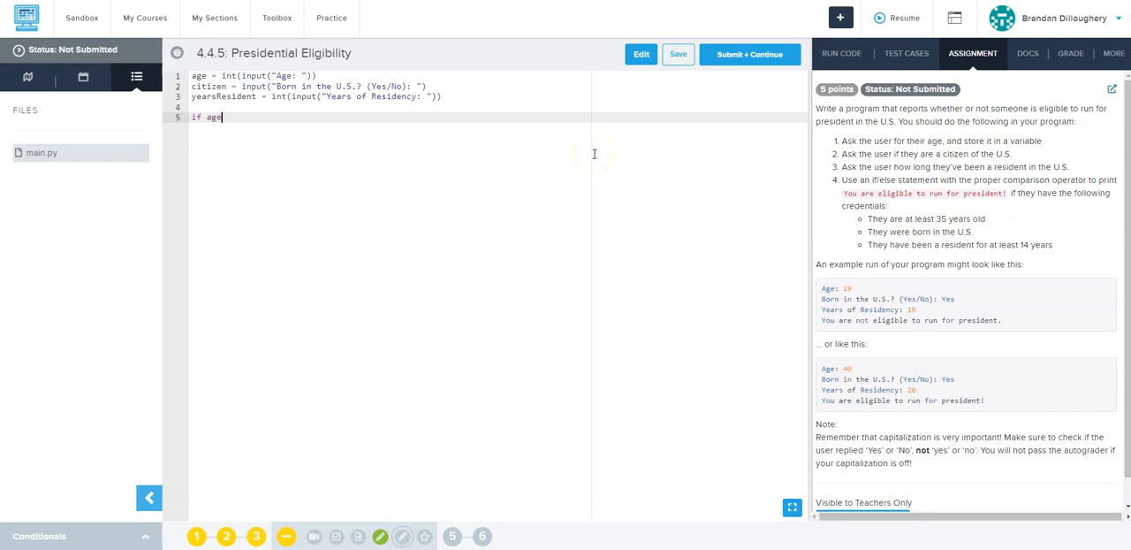
{"action": "type", "text": ">="}
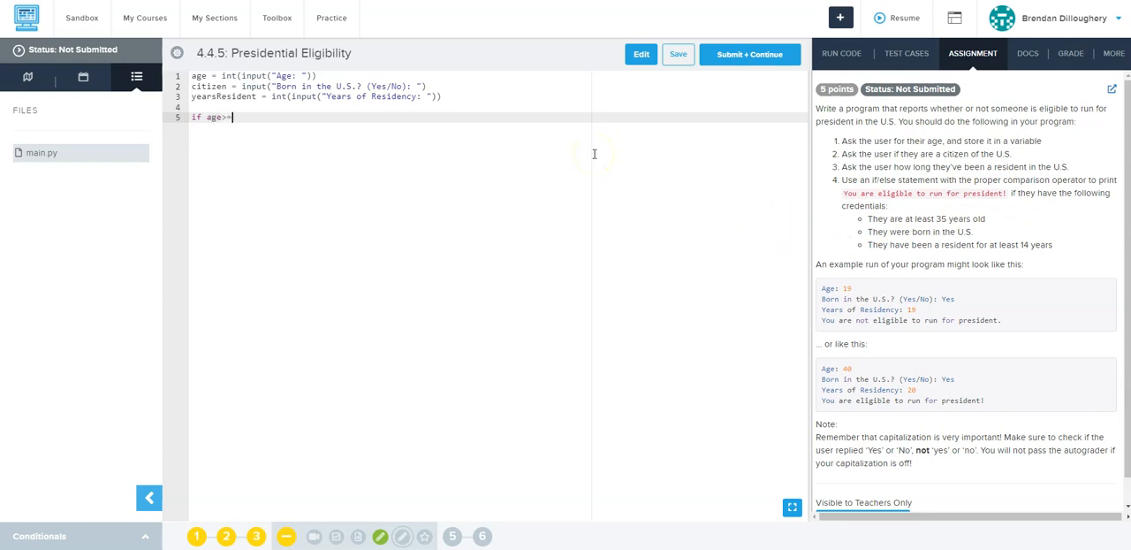
{"action": "type", "text": ">=35"}
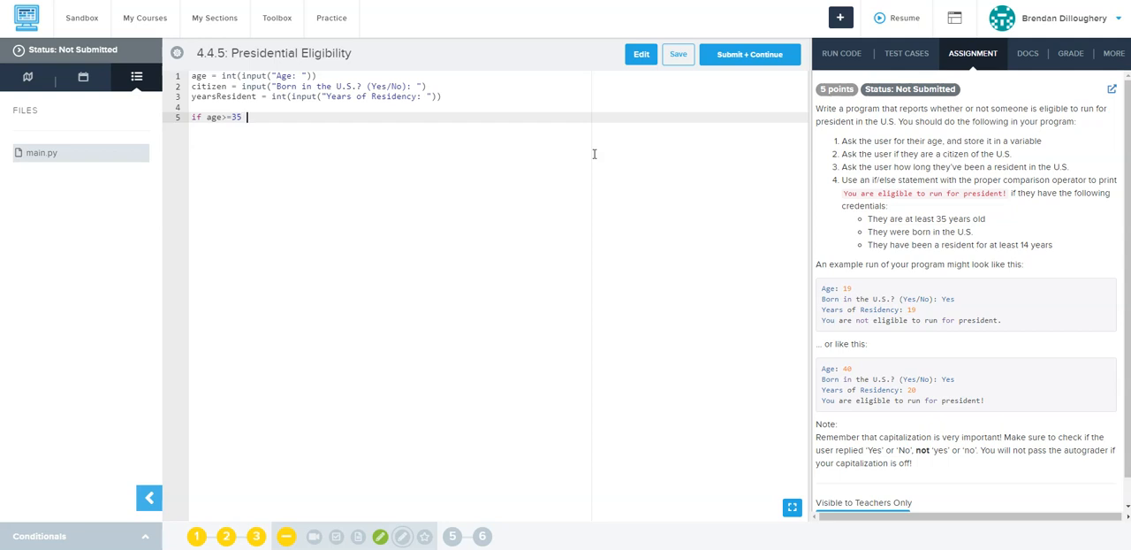
{"action": "type", "text": "and"}
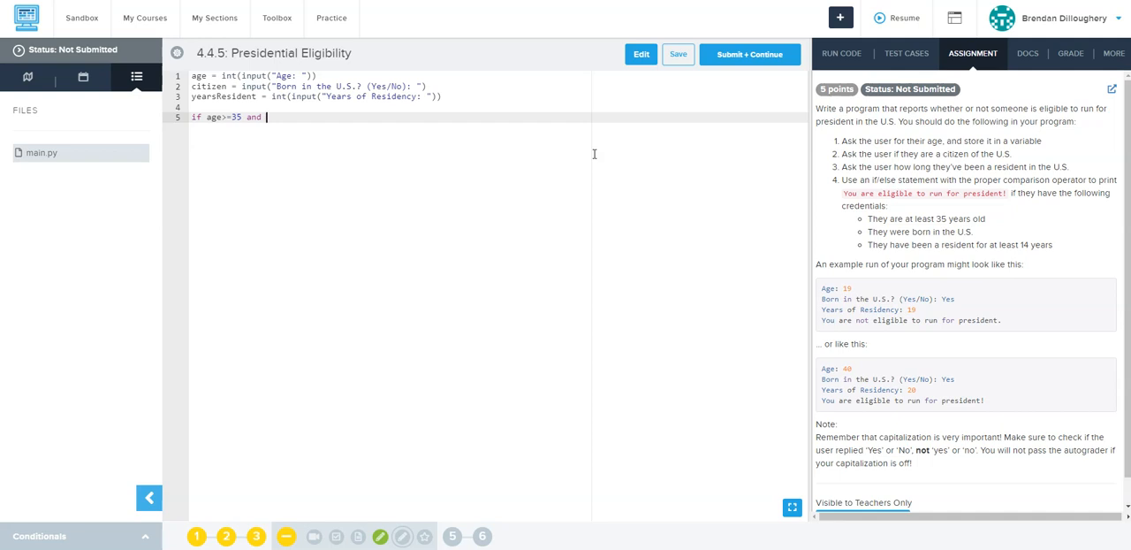
{"action": "type", "text": "citizen=="}
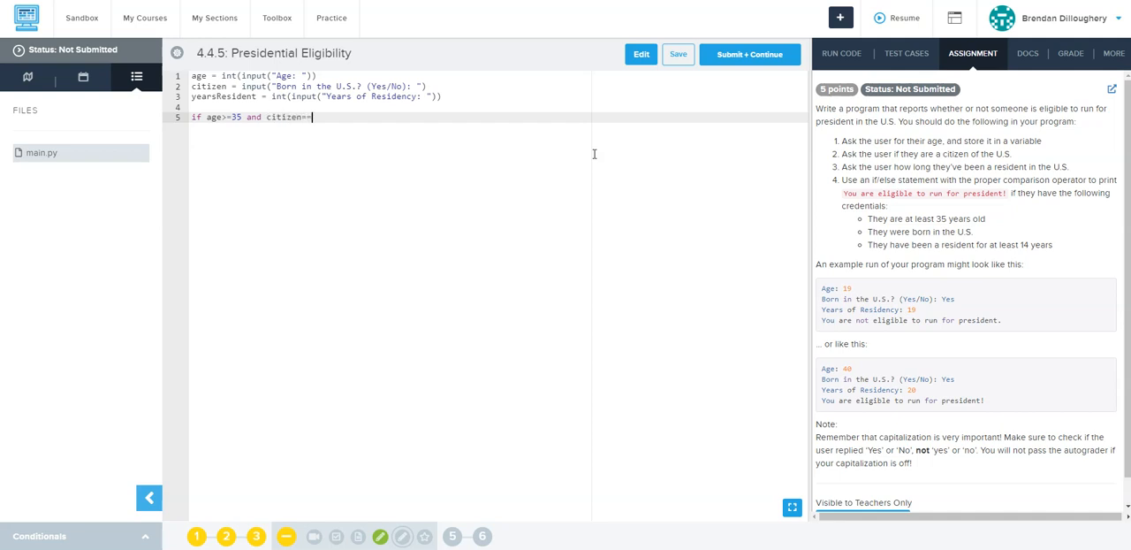
{"action": "type", "text": "\"Yes\""}
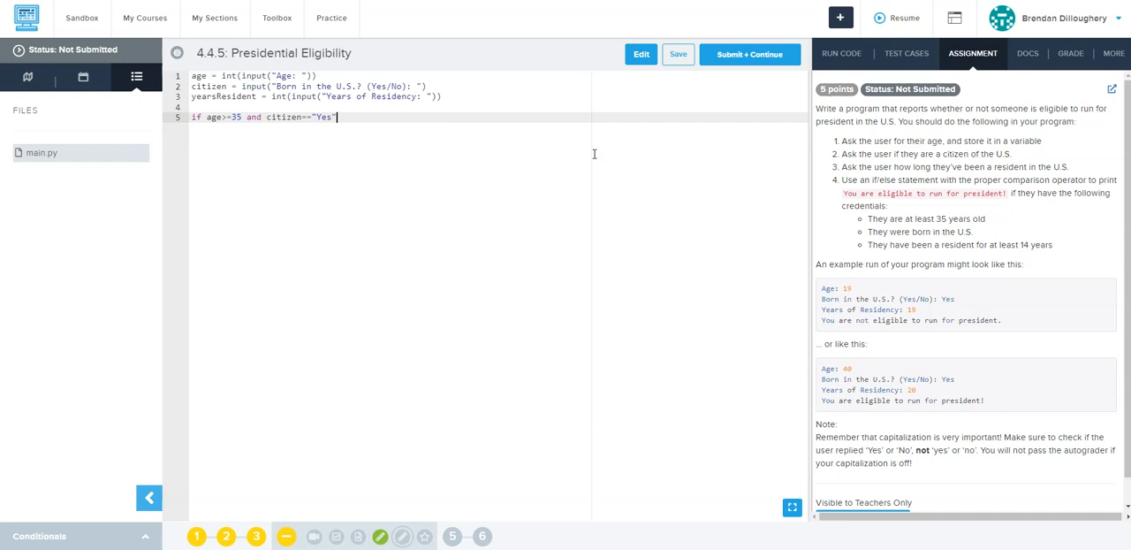
{"action": "type", "text": "and"}
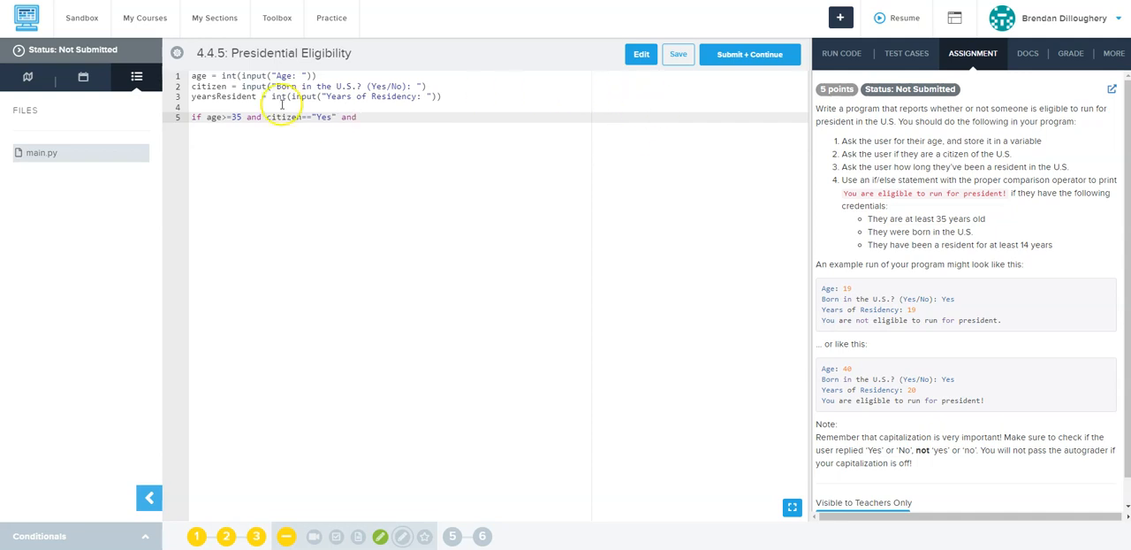
{"action": "type", "text": "yearsResident"}
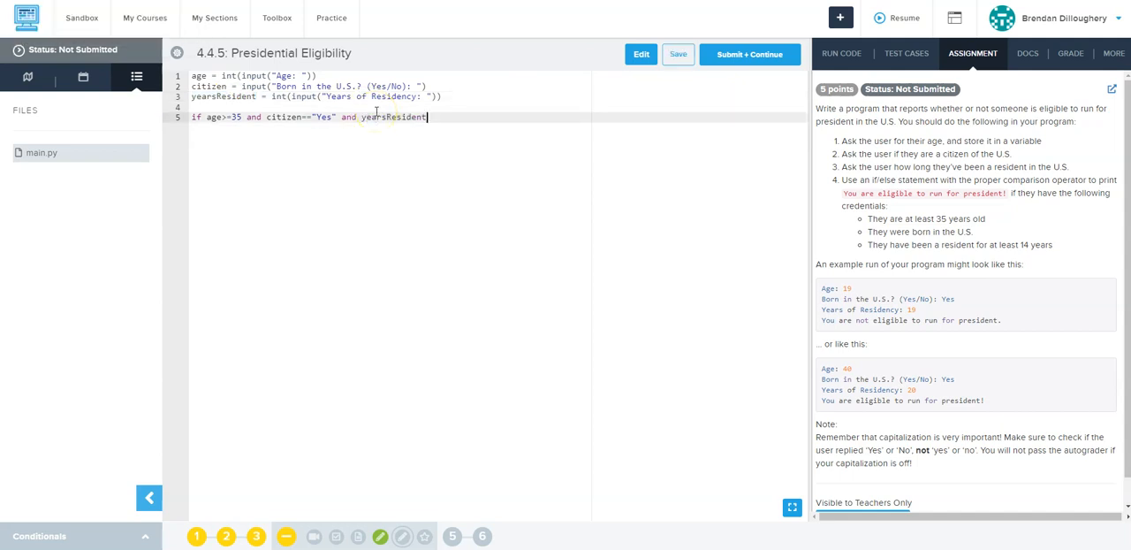
{"action": "type", "text": ">"}
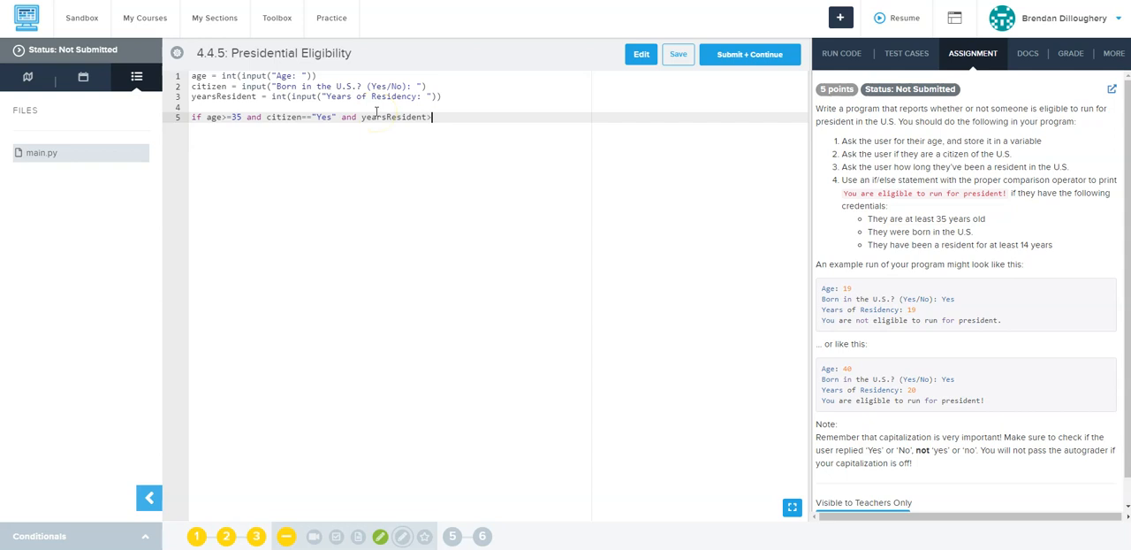
{"action": "type", "text": "=14"}
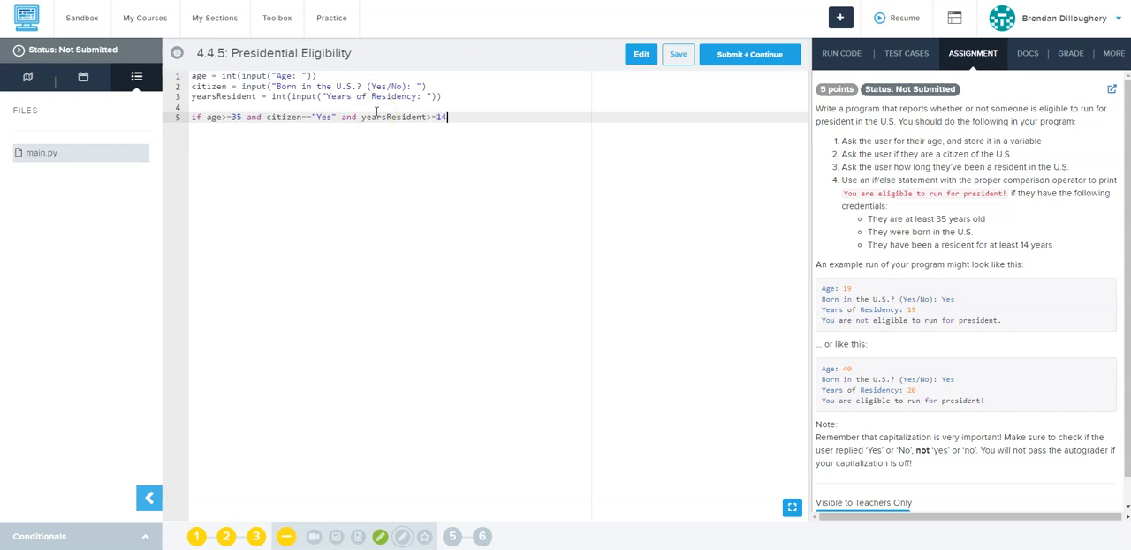
{"action": "type", "text": ":"}
{"action": "type", "text": "print("}
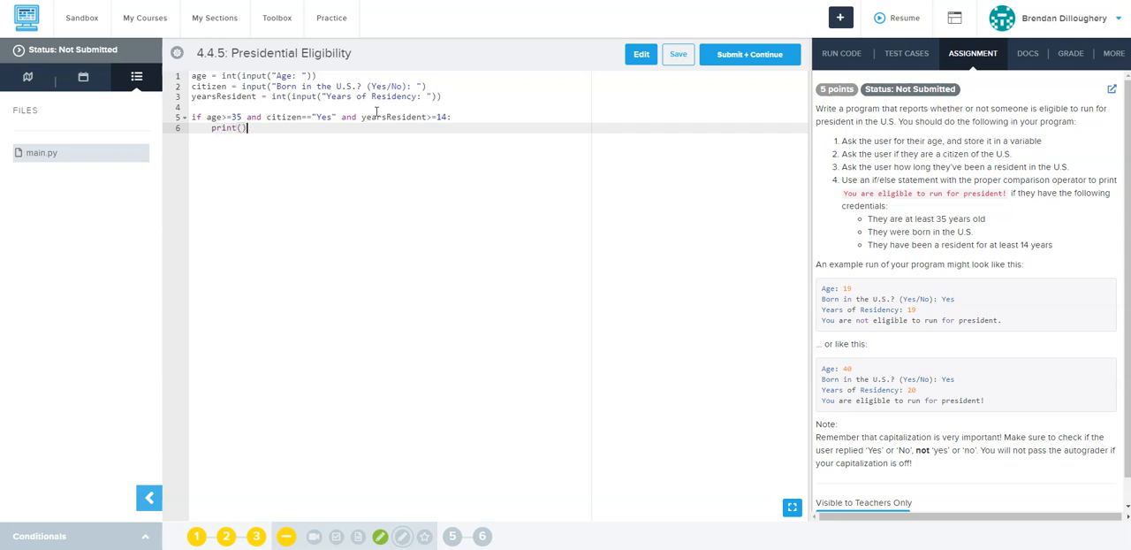
Add an else branch and put the eligible message into the empty print.
{"action": "type", "text": "else:"}
{"action": "type", "text": "print(\"You are not eligible to run for president.\")"}
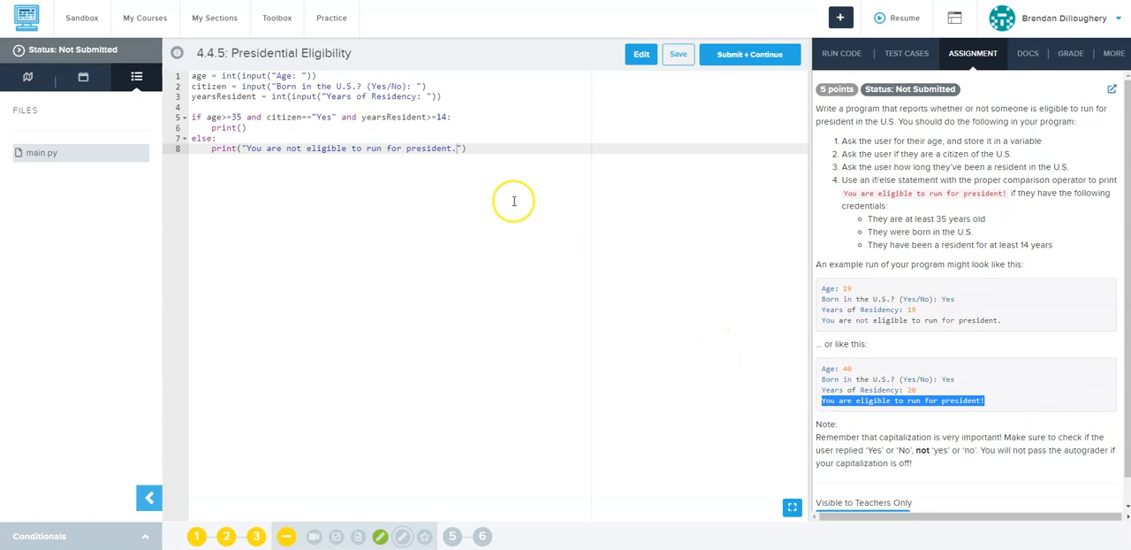
{"action": "left_click", "coordinate": [239, 127]}
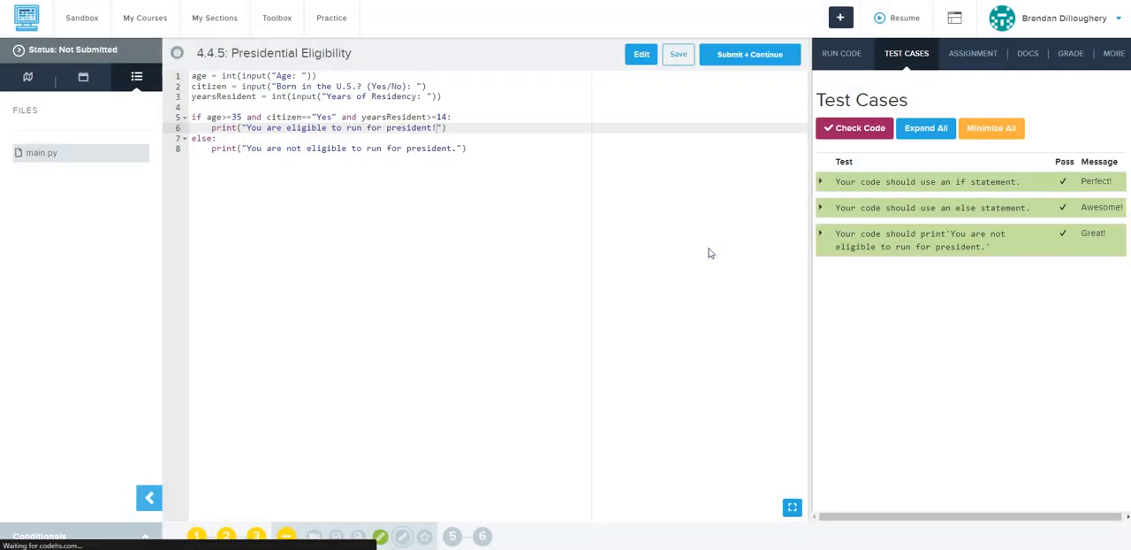
Submit 4.4.5 and start Exercise 4.4.6 from its introduction.
{"action": "left_click", "coordinate": [750, 54]}
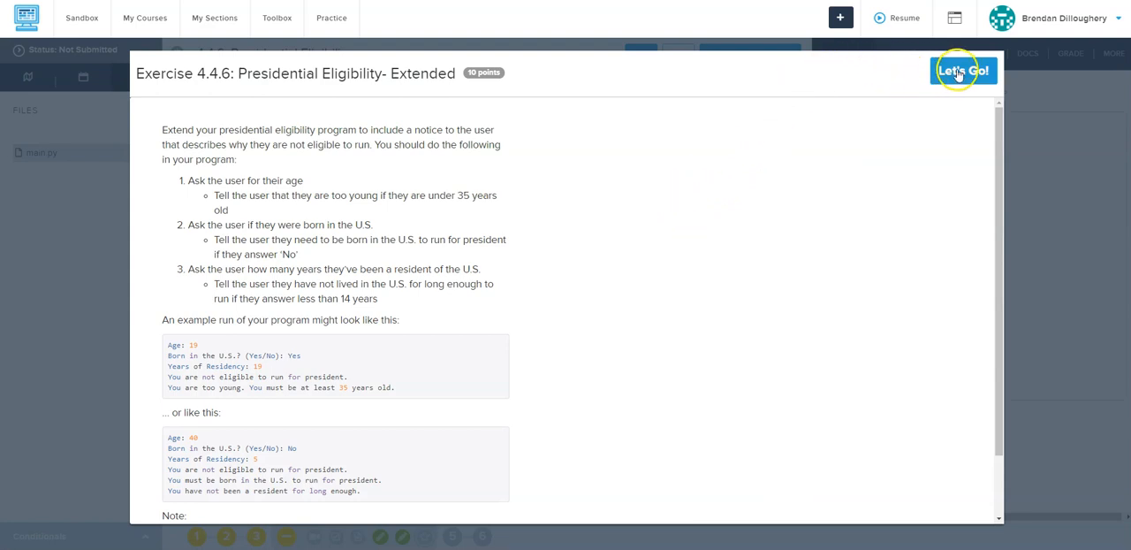
{"action": "mouse_move", "coordinate": [963, 70]}
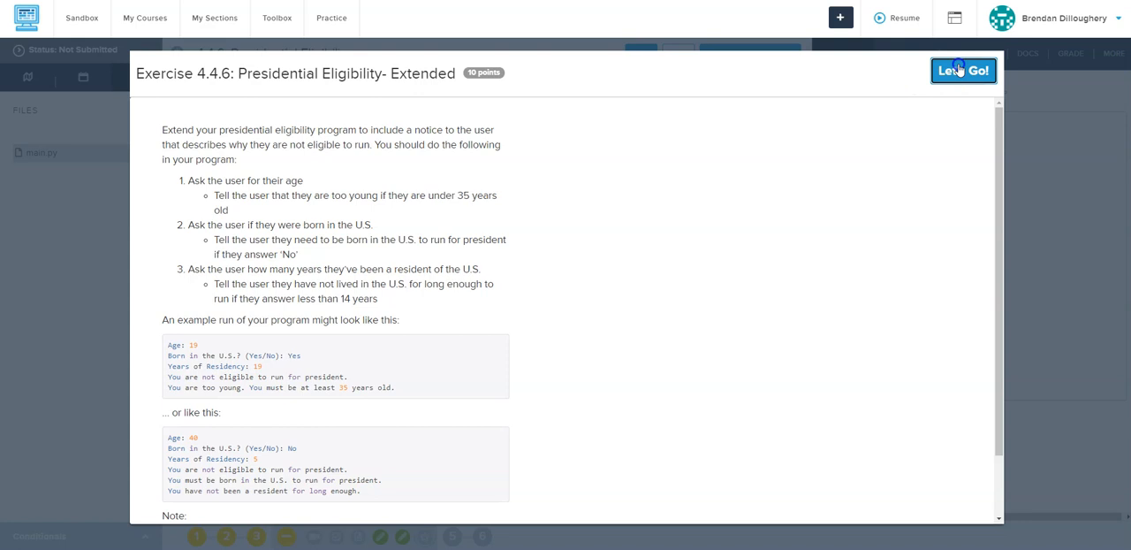
{"action": "left_click", "coordinate": [962, 71]}
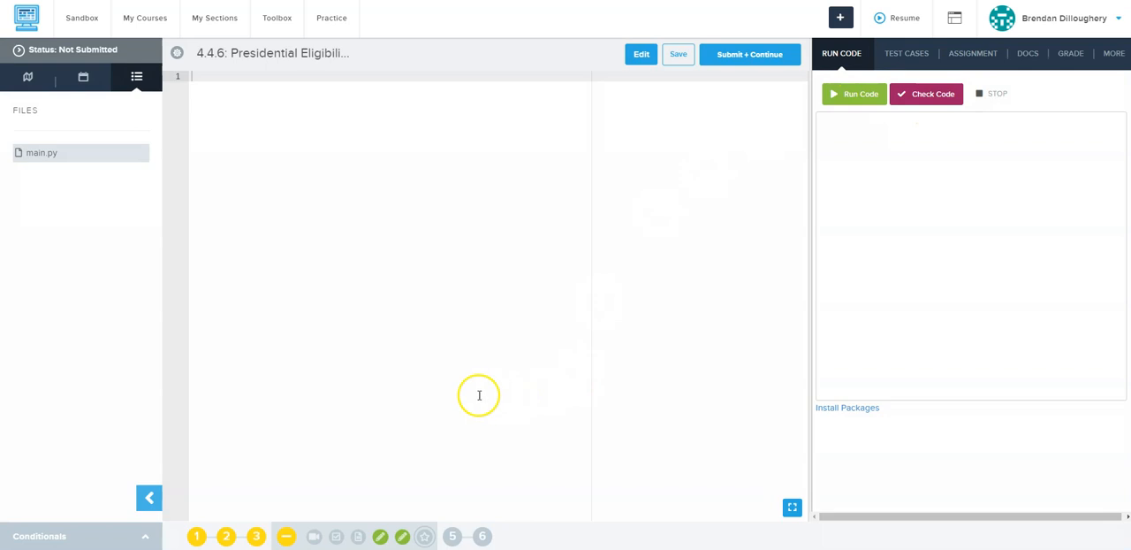
{"action": "mouse_move", "coordinate": [362, 209]}
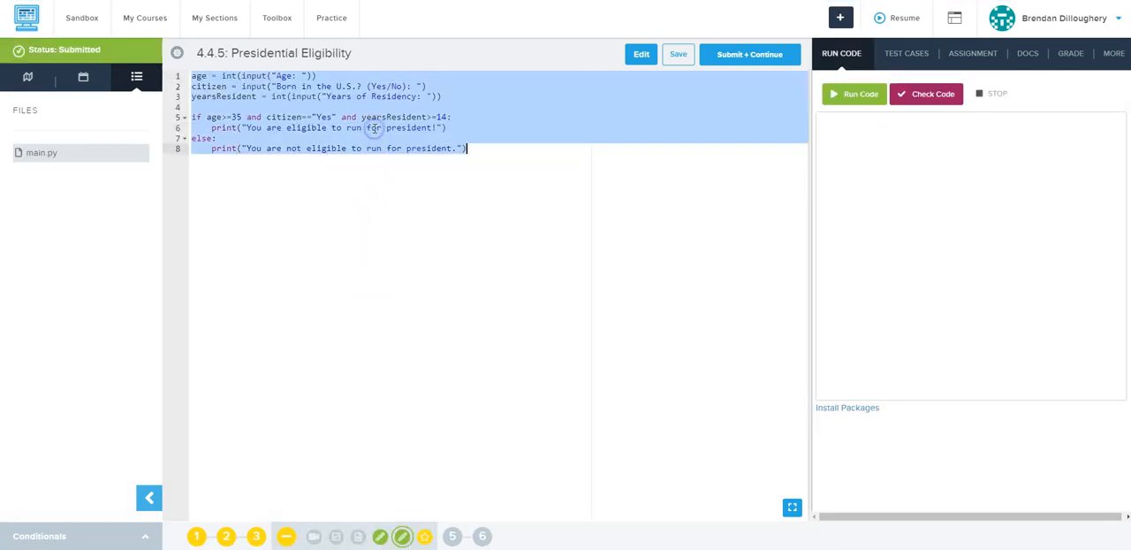
{"action": "mouse_move", "coordinate": [424, 536]}
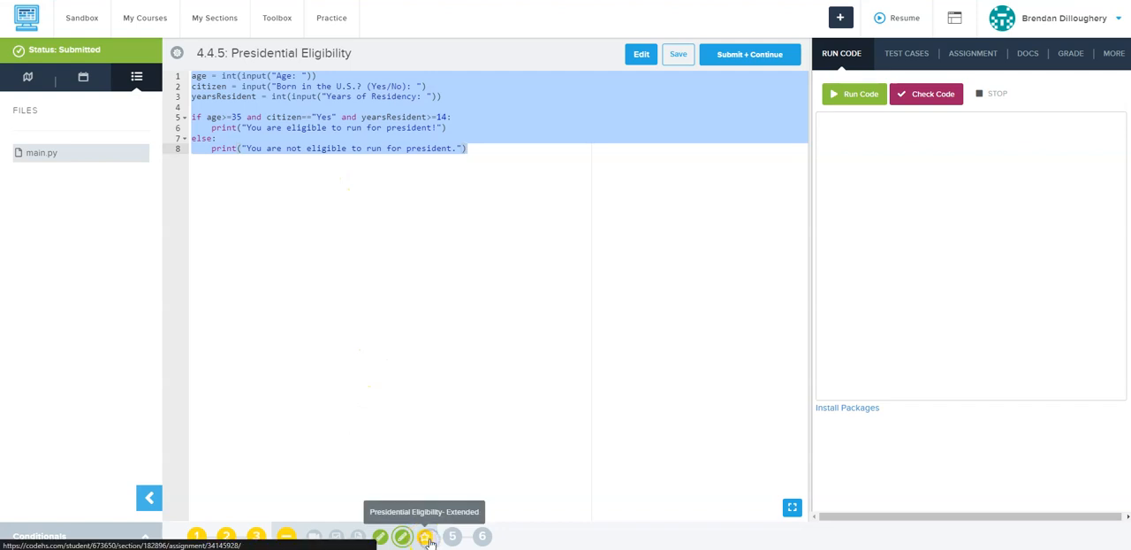
Reopen 4.4.6 with the 4.4.5 code pasted, check its test cases and read its assignment.
{"action": "left_click", "coordinate": [424, 537]}
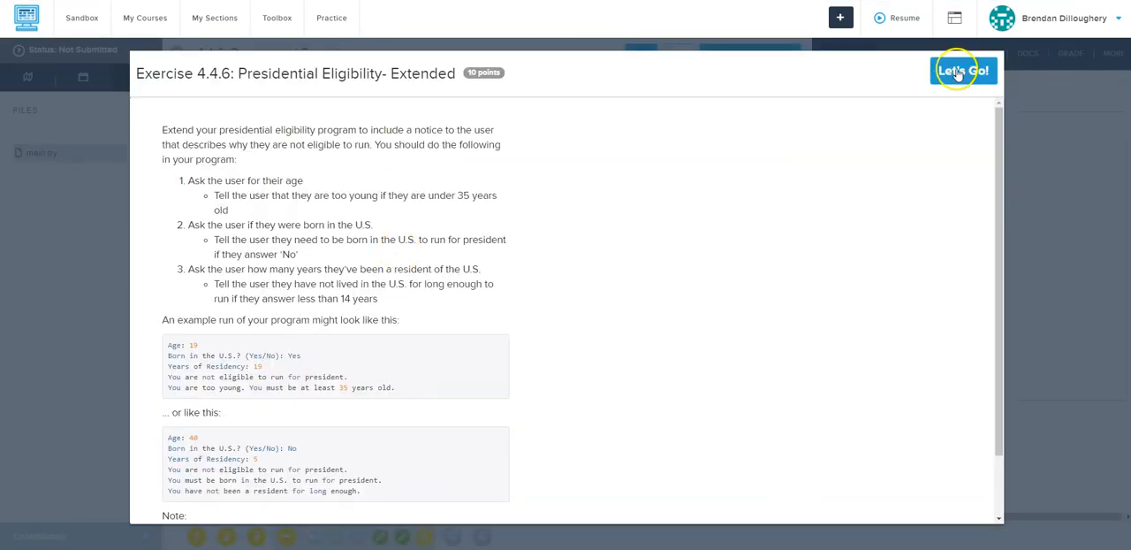
{"action": "left_click", "coordinate": [963, 70]}
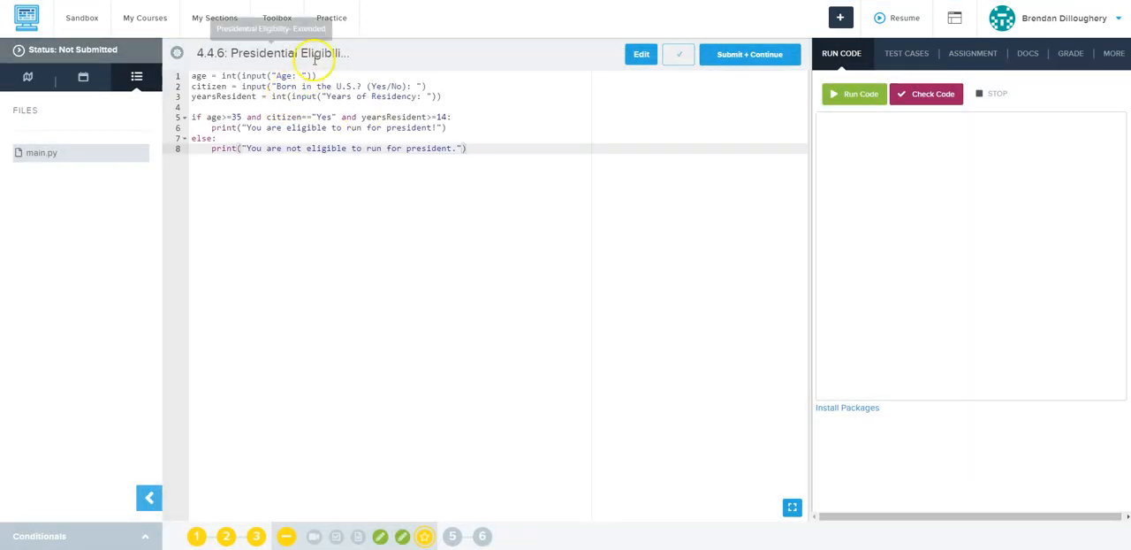
{"action": "left_click", "coordinate": [906, 53]}
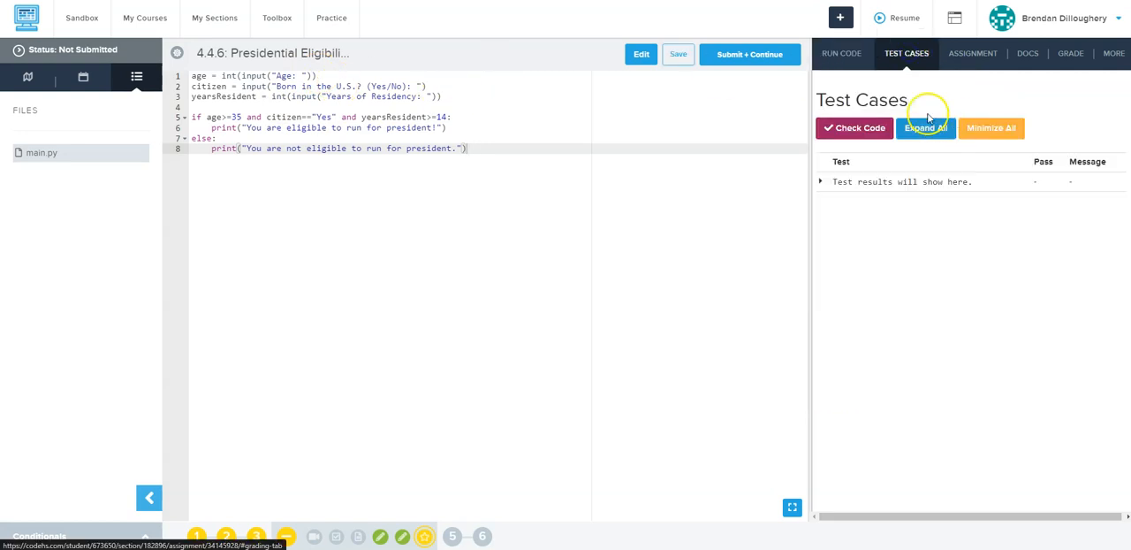
{"action": "left_click", "coordinate": [972, 53]}
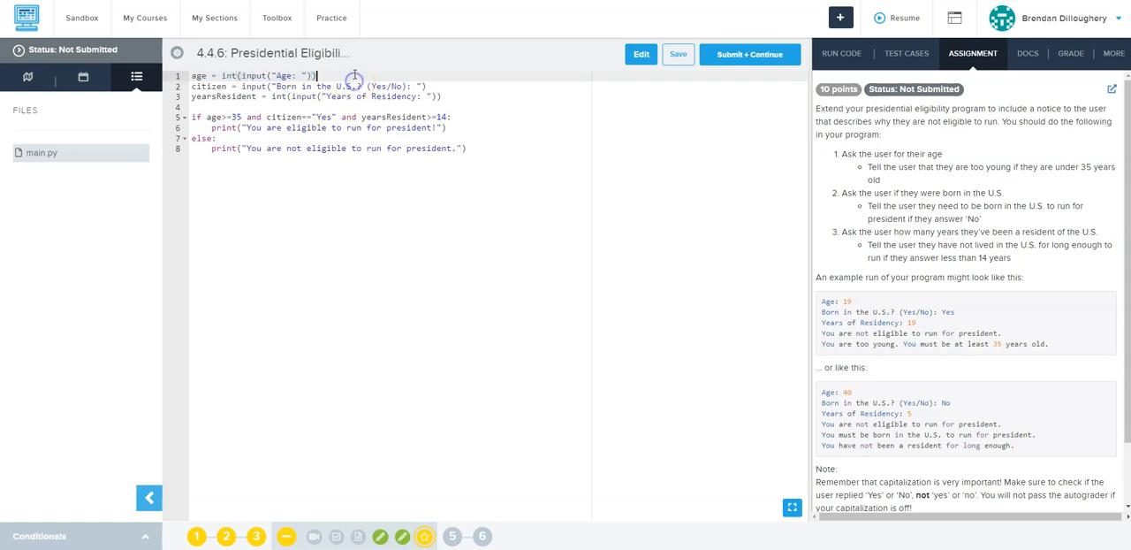
Draft if age<35: print("You are too young. You must be at least 35 years old.") after line 1.
{"action": "key", "text": "enter"}
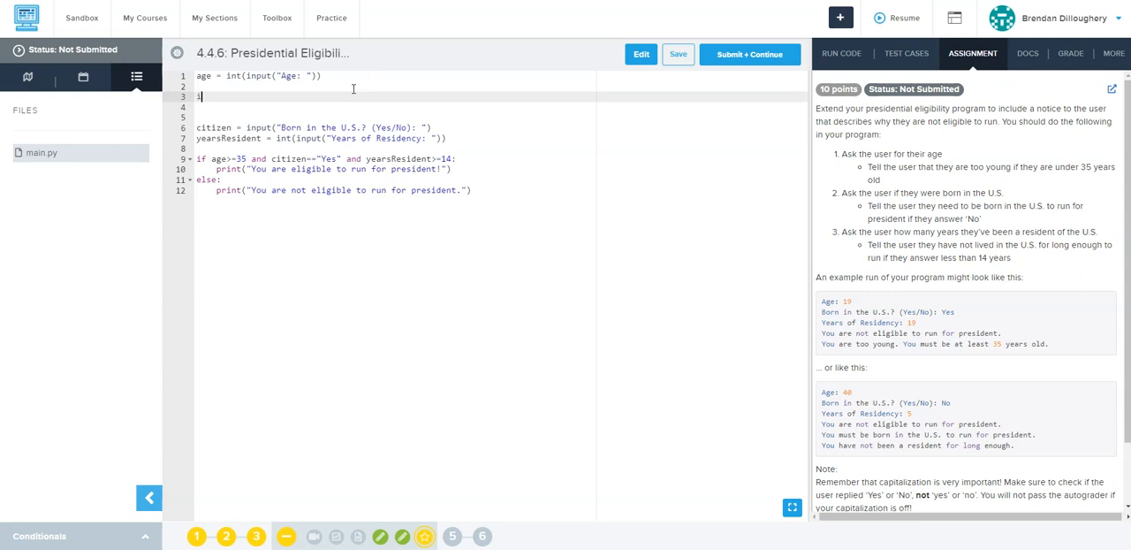
{"action": "type", "text": "if age<"}
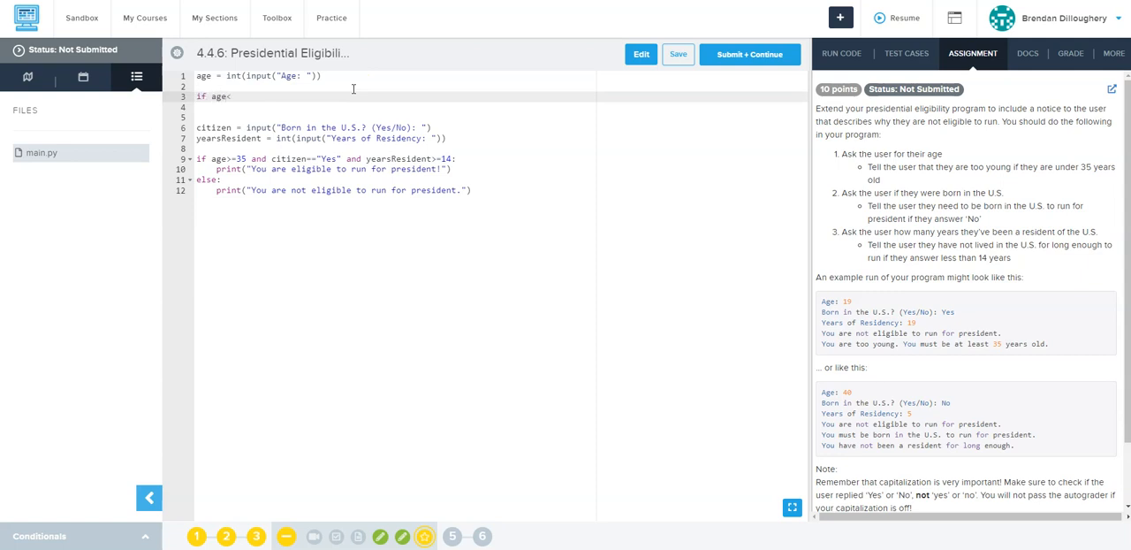
{"action": "type", "text": "35:"}
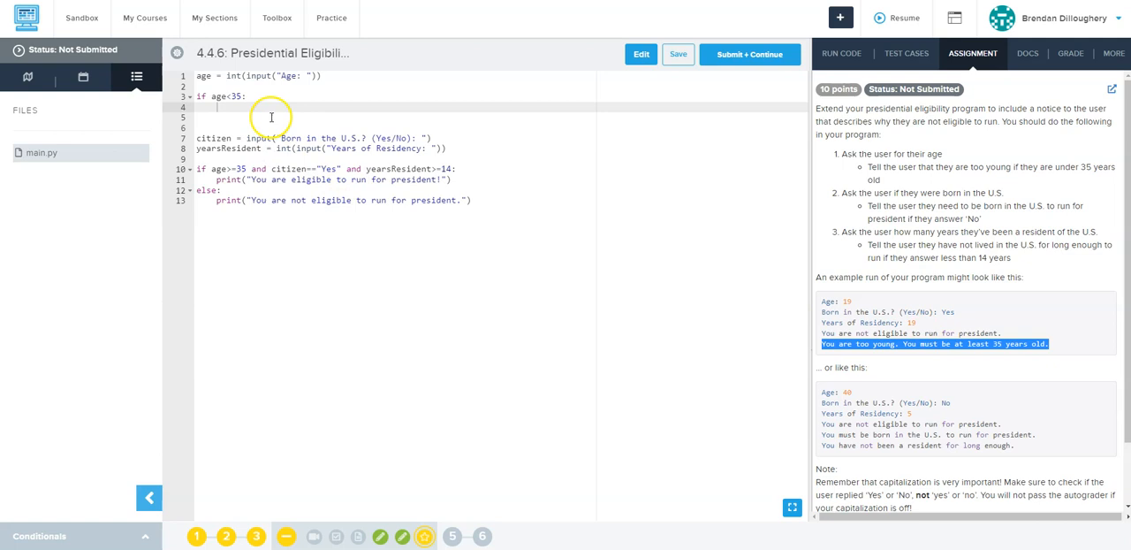
{"action": "type", "text": "print("}
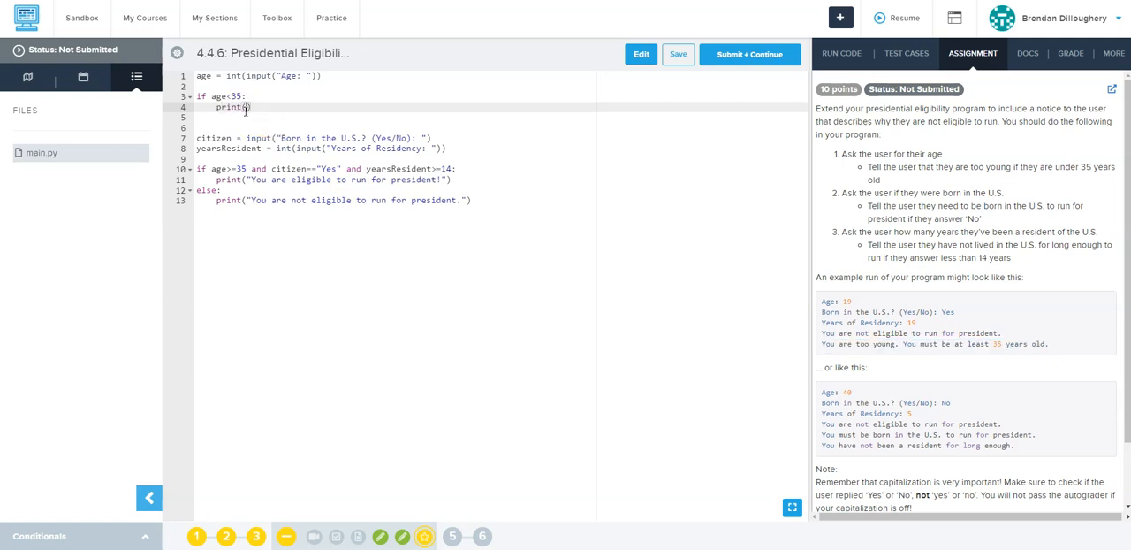
{"action": "type", "text": "\"You are too young. You must be at least 35 years old.\""}
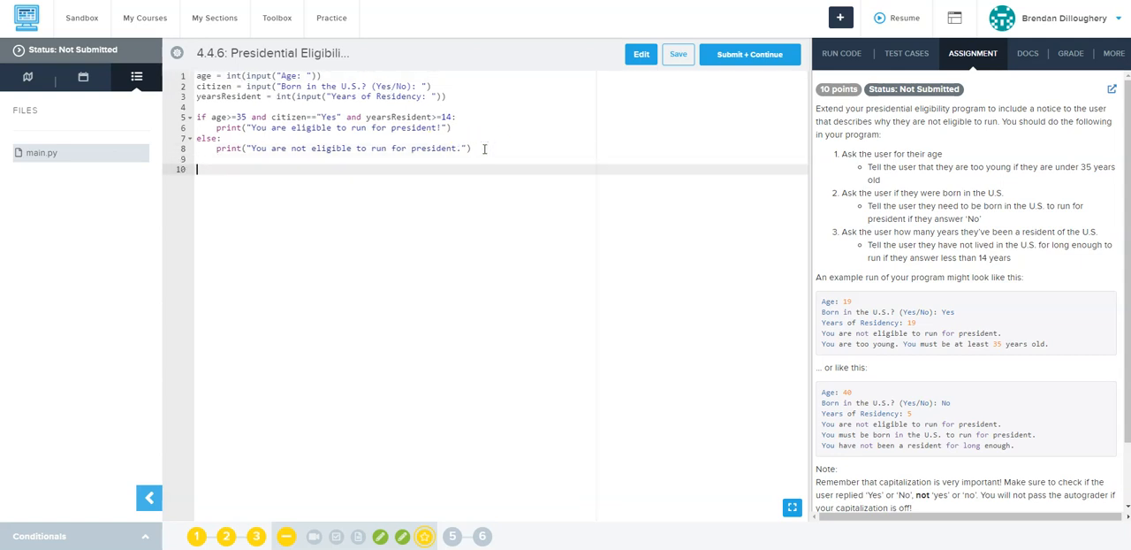
Place the if age<35: check at the end and add a citizen=="No" check with its born-in-U.S. message.
{"action": "type", "text": "if age<35:"}
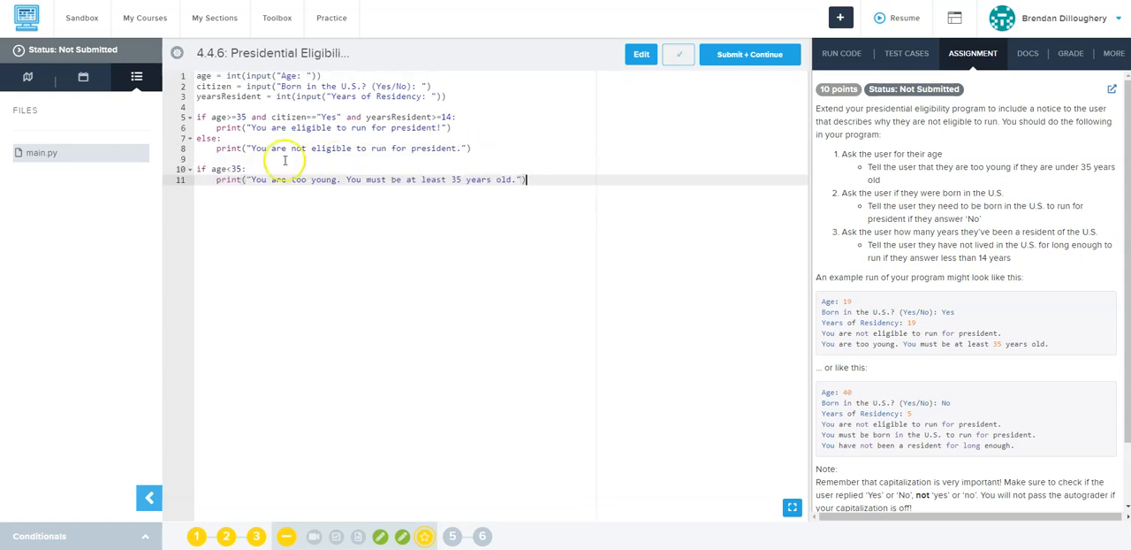
{"action": "key", "text": "Enter"}
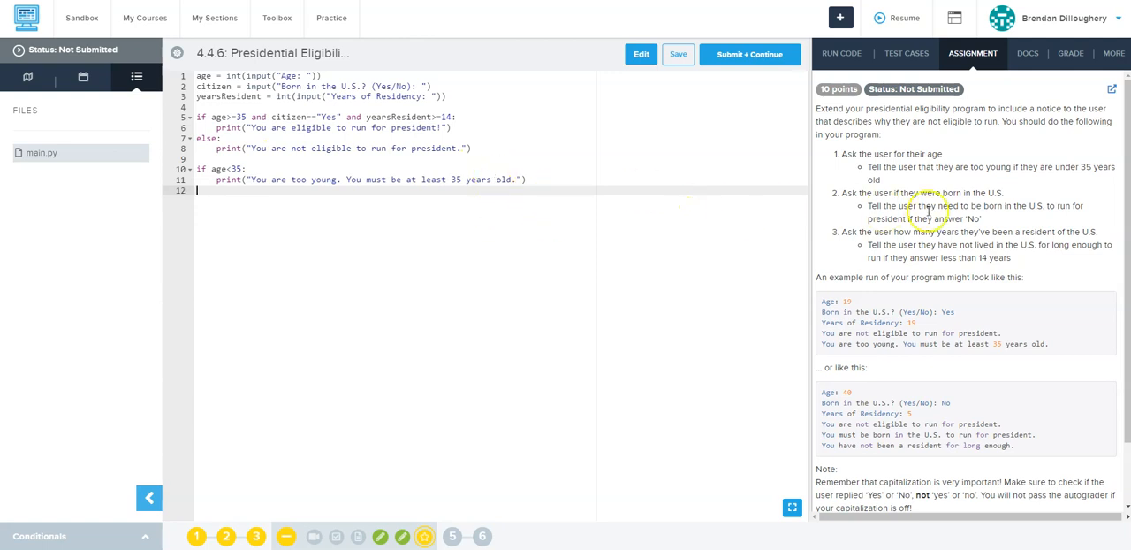
{"action": "mouse_move", "coordinate": [1039, 440]}
{"action": "type", "text": "if"}
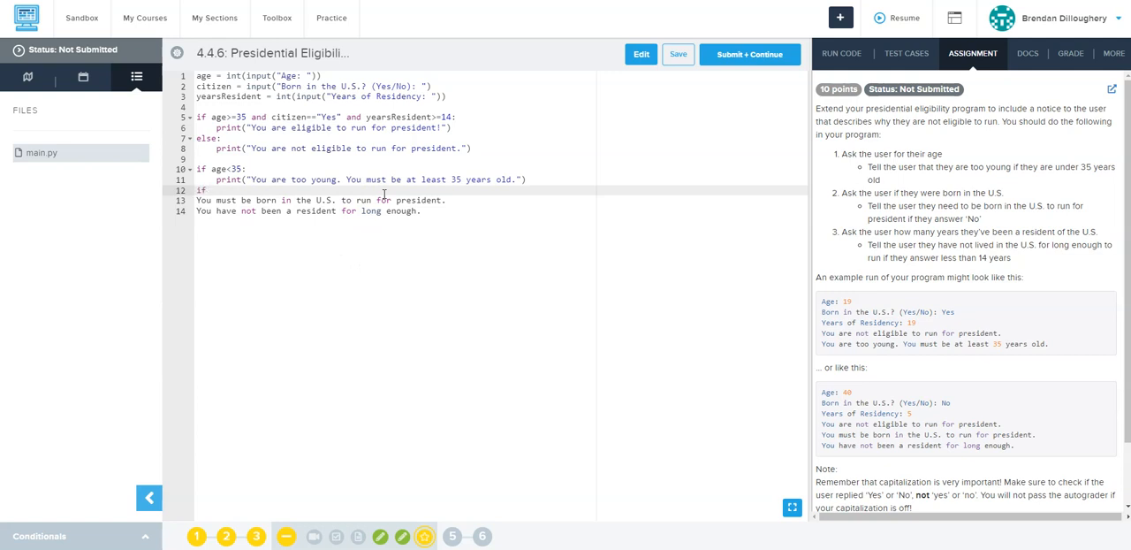
{"action": "type", "text": "citizen!="}
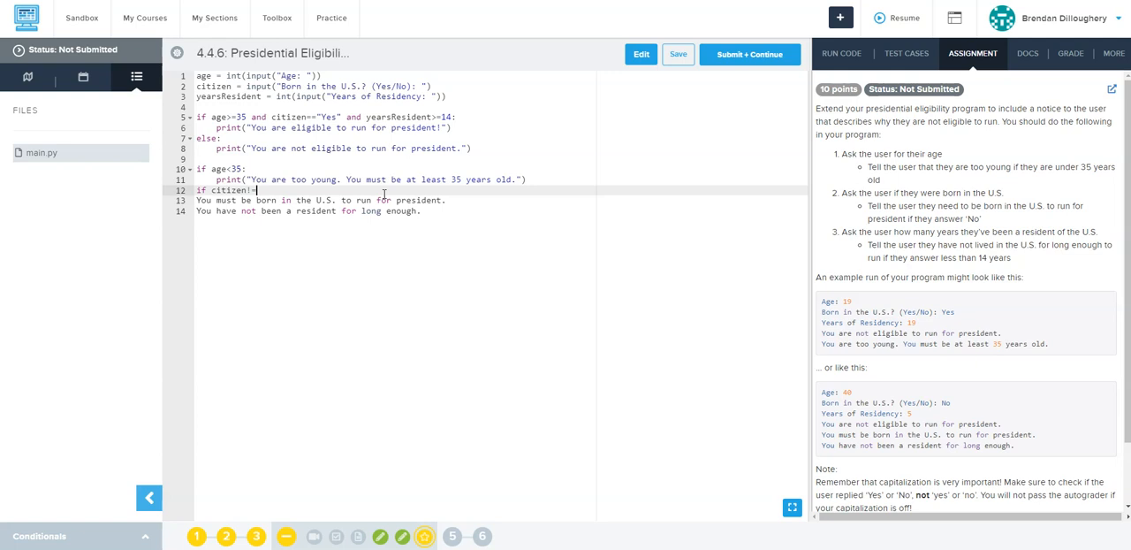
{"action": "type", "text": "\"Yes\""}
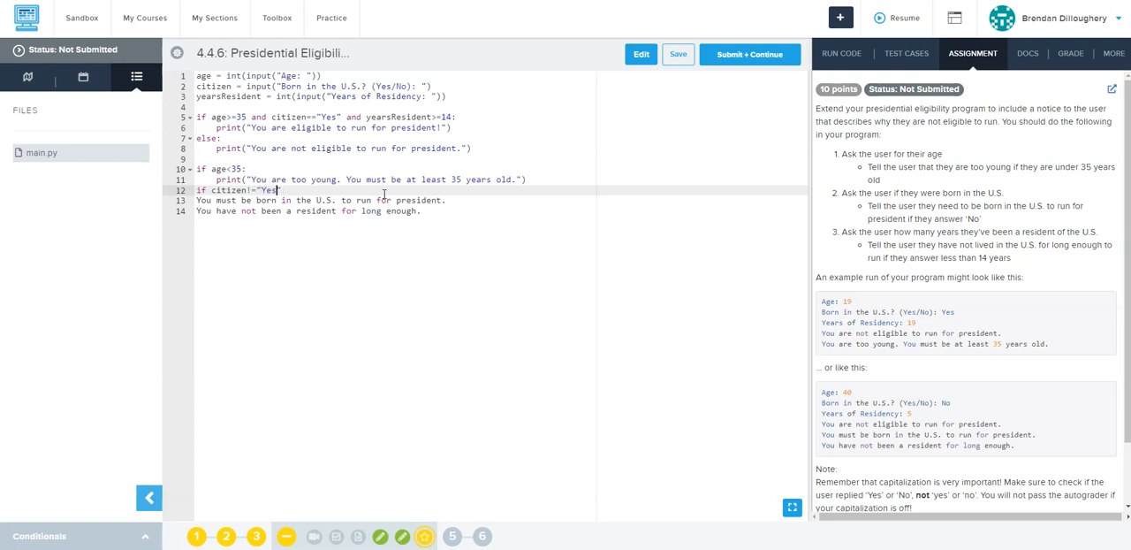
{"action": "type", "text": "No"}
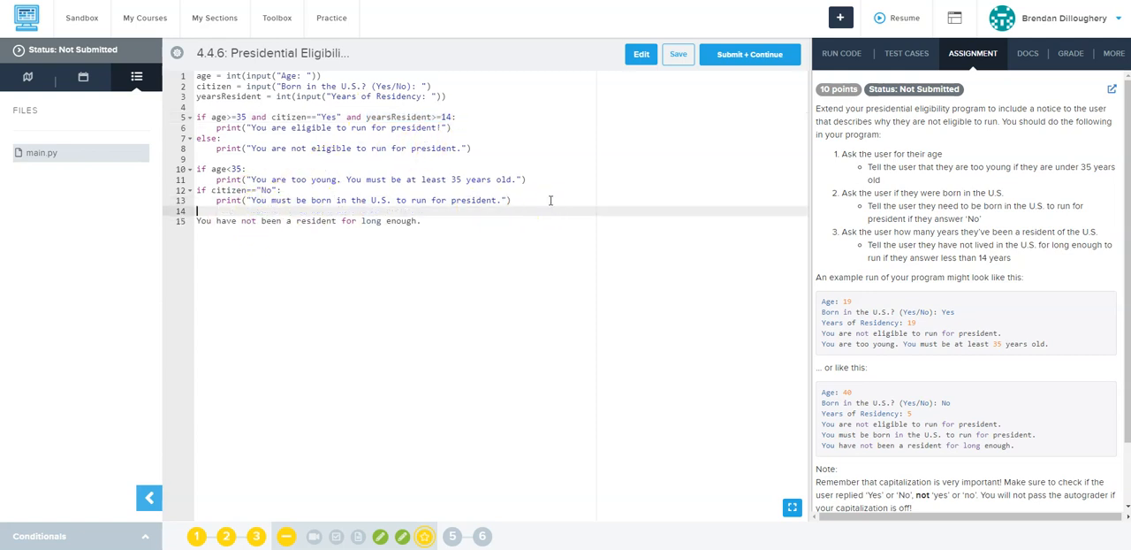
Add an if not yearsResident>=14: check printing the insufficient-residency message.
{"action": "type", "text": "if not"}
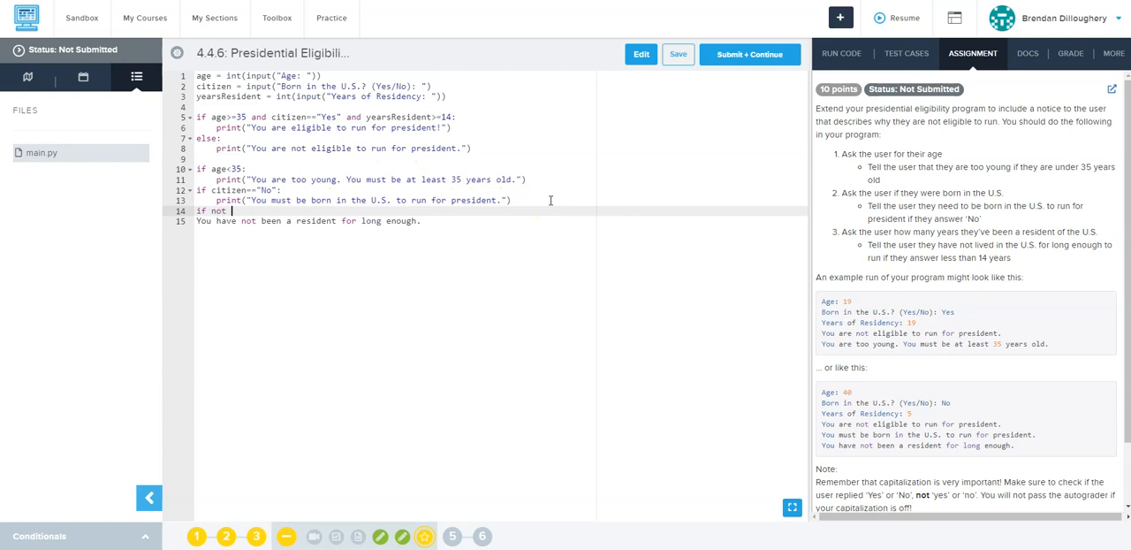
{"action": "type", "text": "yearsResident>=14:"}
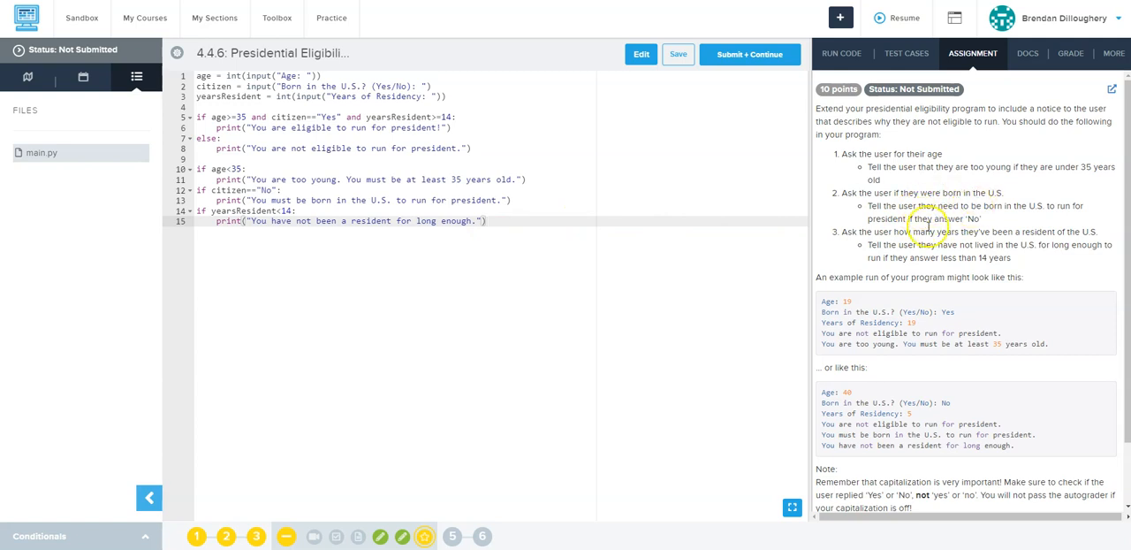
{"action": "scroll", "scroll_direction": "down", "scroll_amount": 3}
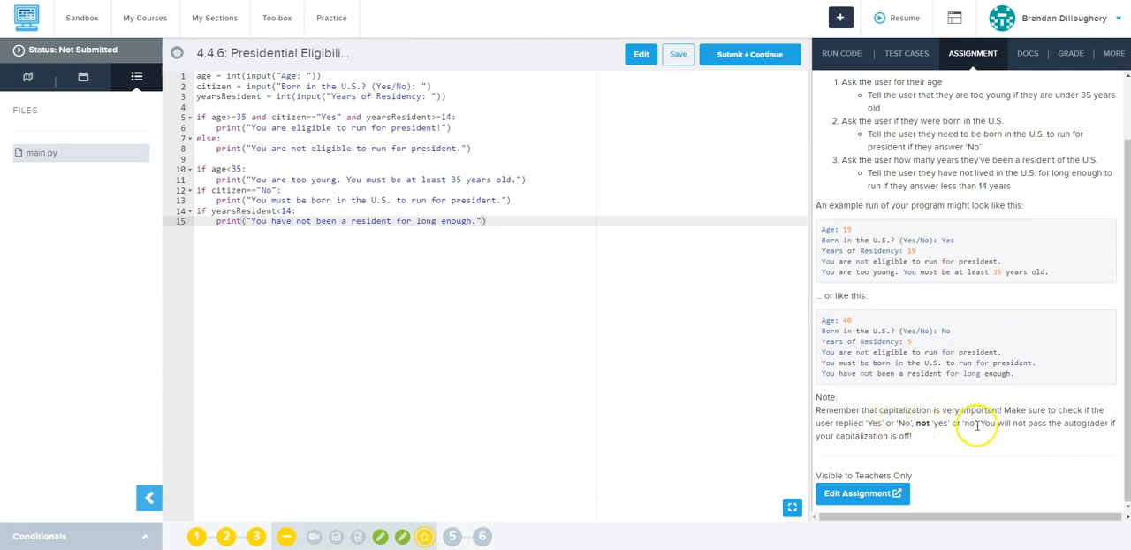
Check the code so all four exercise 4.4.6 test cases pass.
{"action": "left_click", "coordinate": [841, 53]}
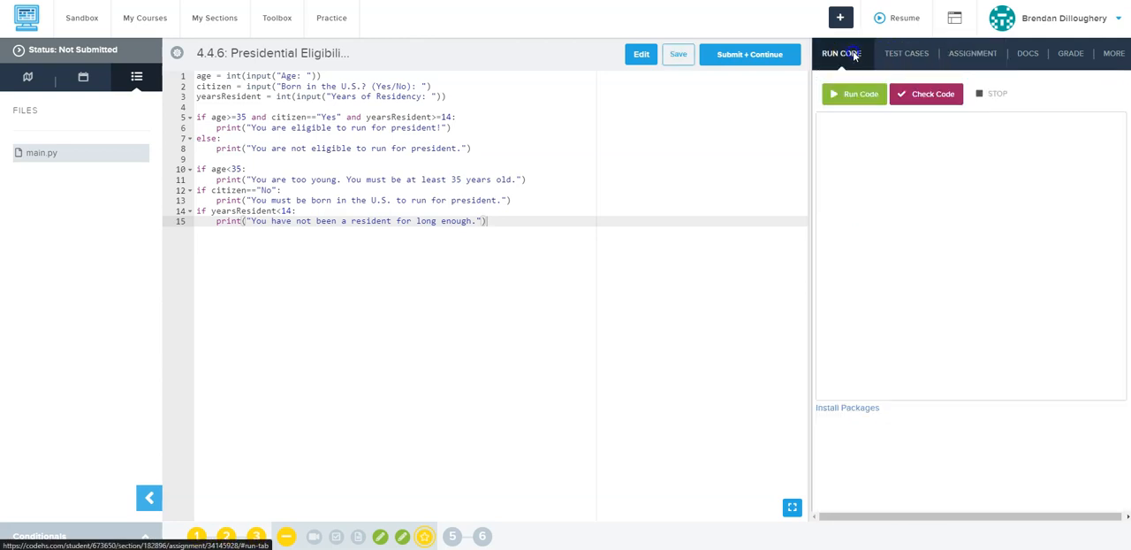
{"action": "left_click", "coordinate": [906, 53]}
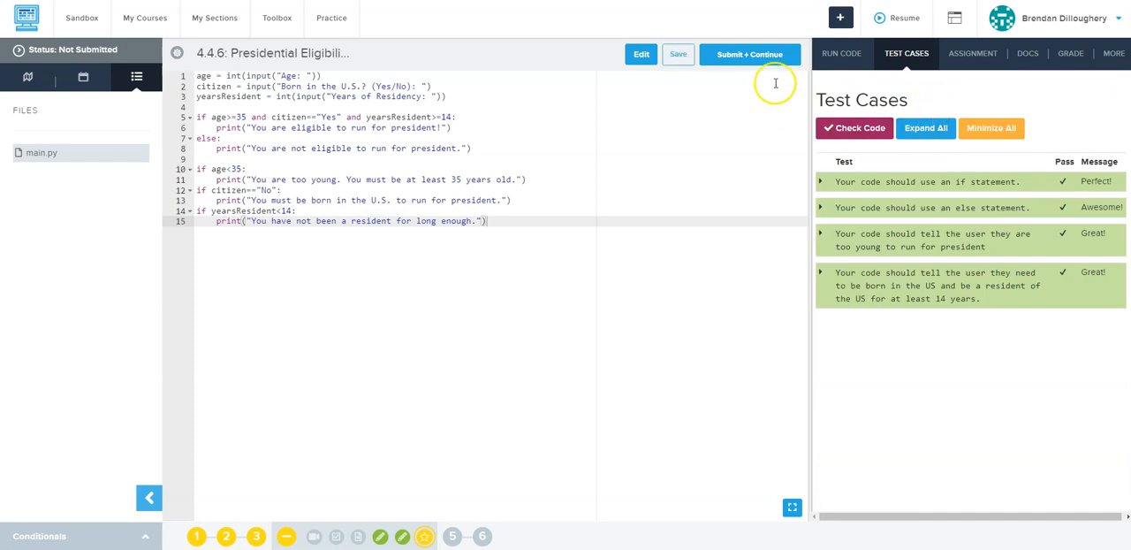